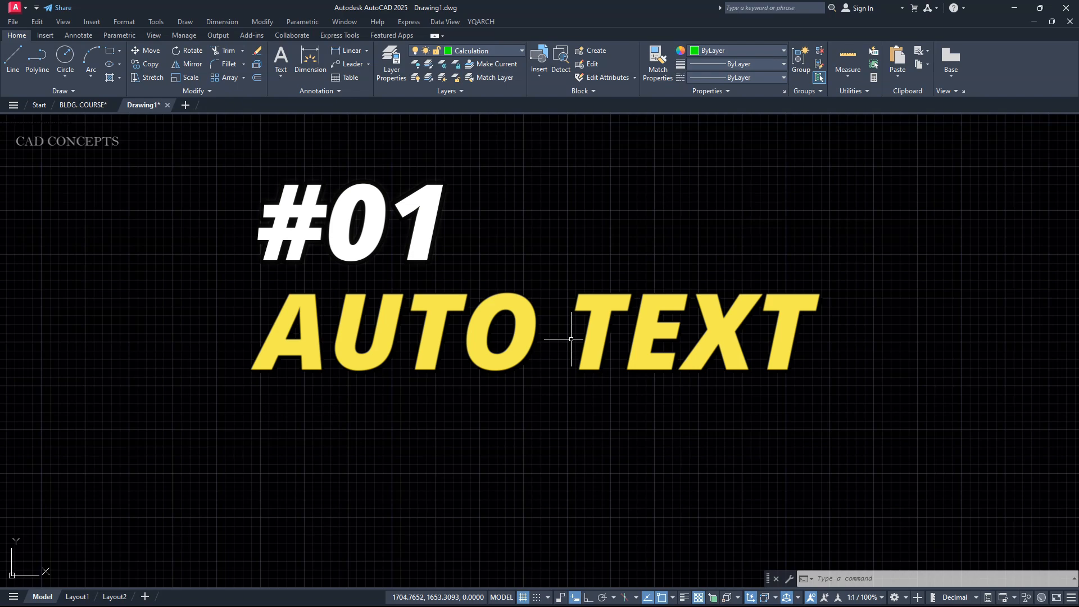
# Place room labels via ATX: BEDROOM, STAIRCASE, DINING, BALCONY, KITCHEN and the remaining rooms.
pyautogui.click(83, 104)
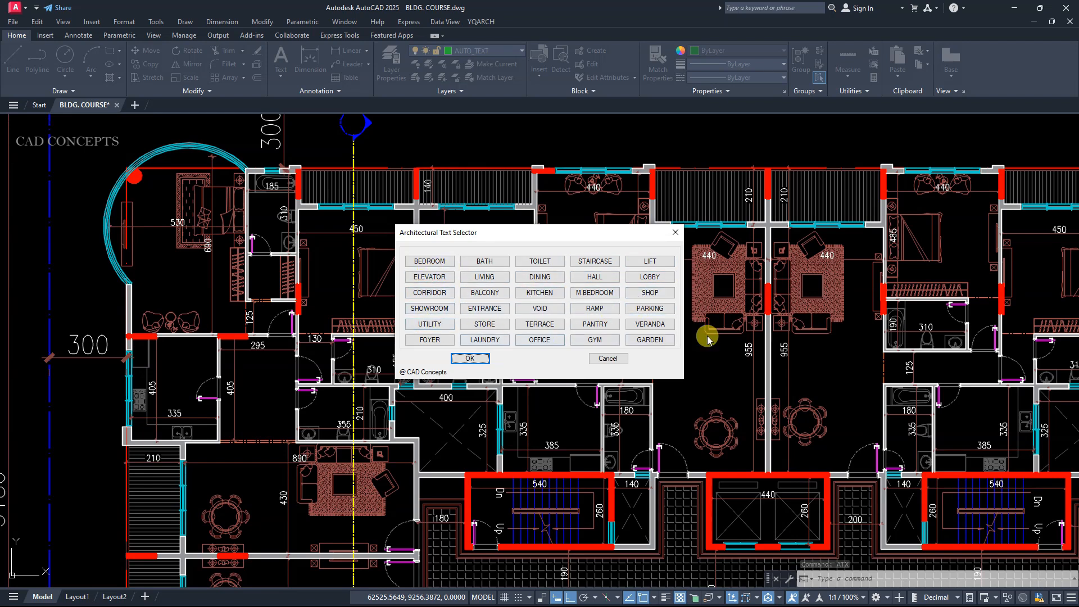
pyautogui.click(428, 261)
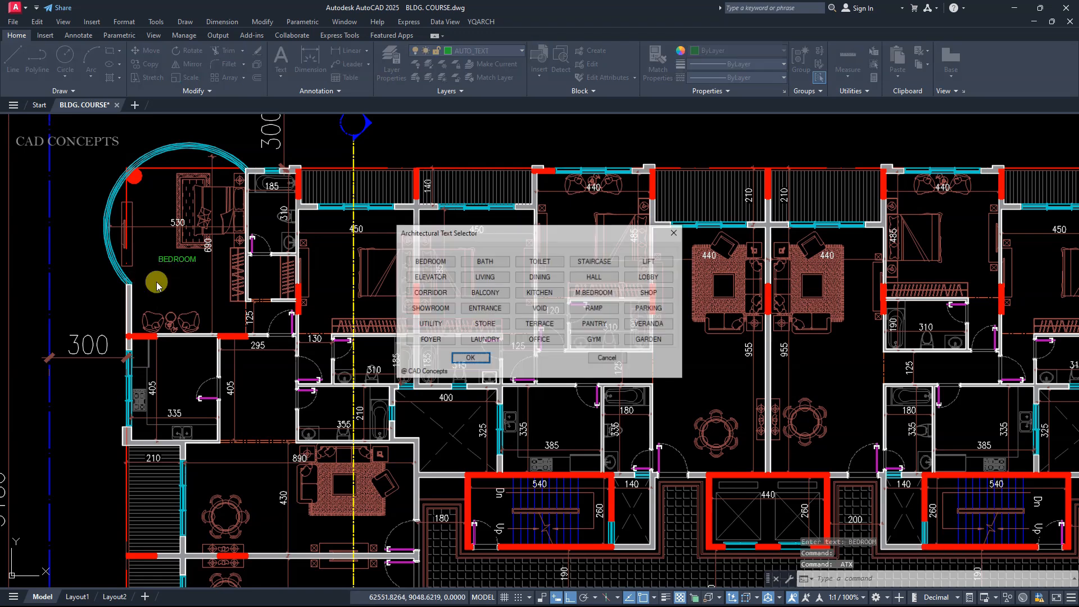
pyautogui.click(469, 357)
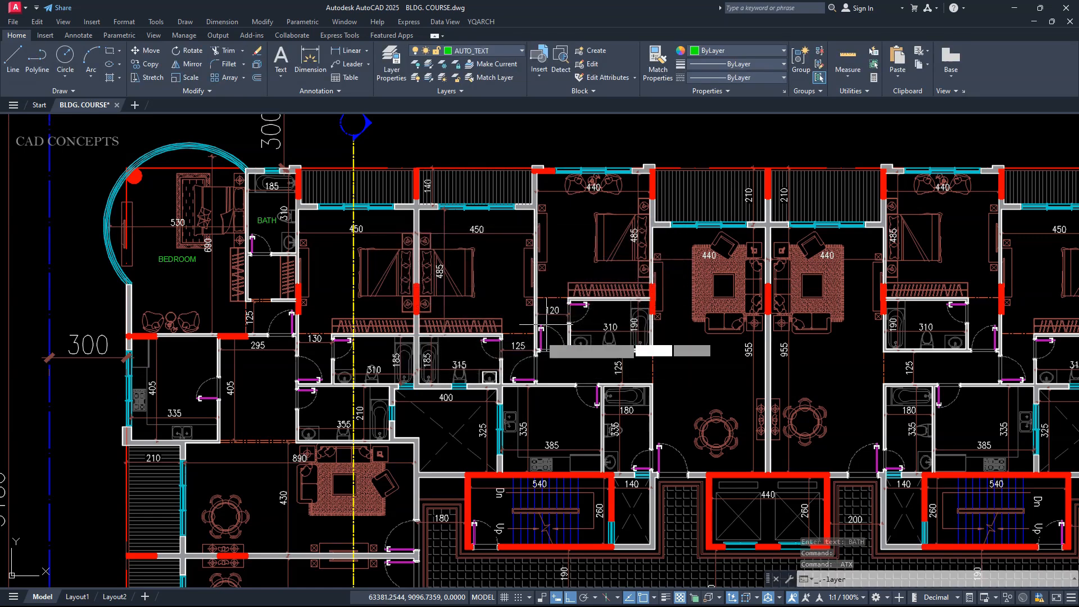
pyautogui.write('STAIRCASE')
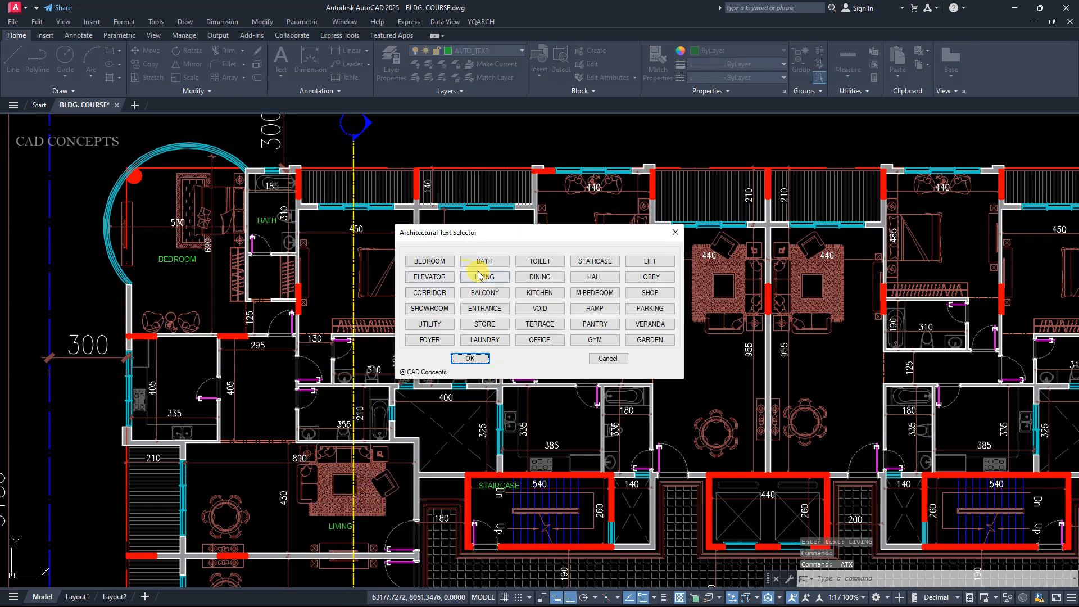
pyautogui.click(469, 358)
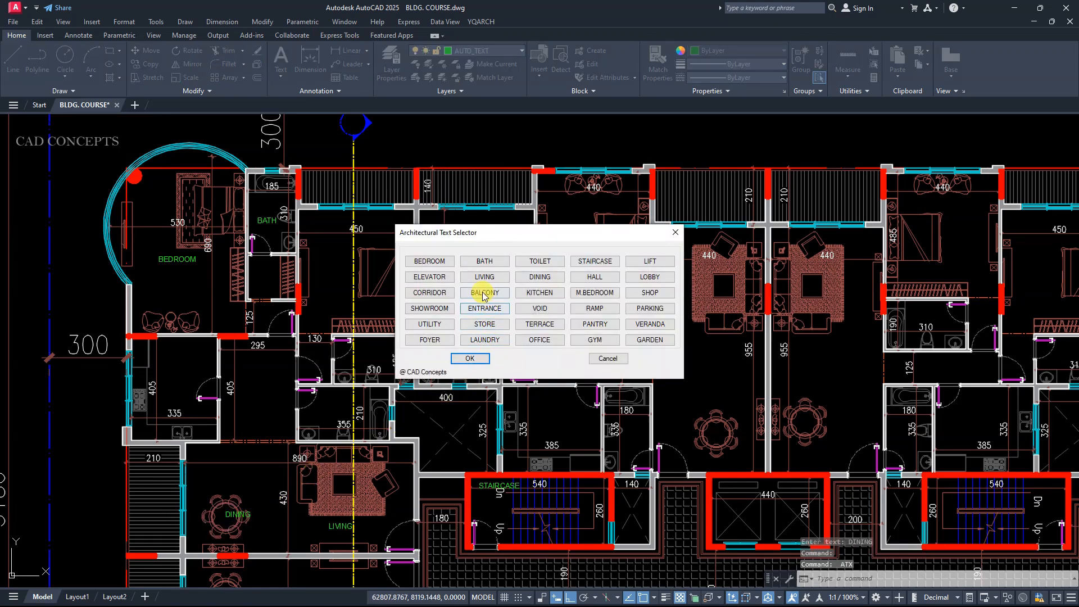
pyautogui.click(469, 358)
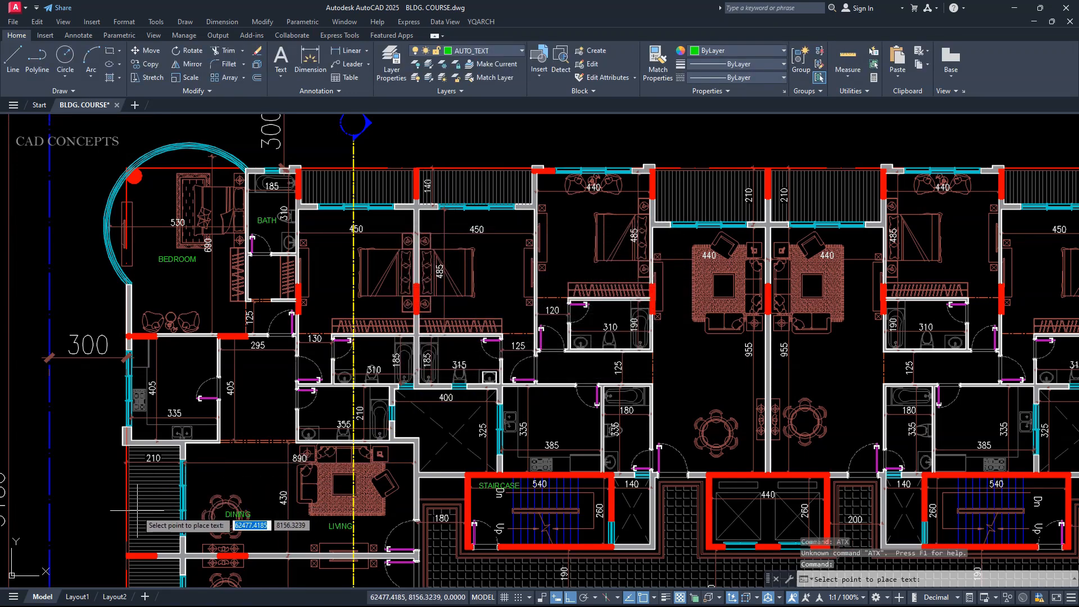
pyautogui.click(351, 396)
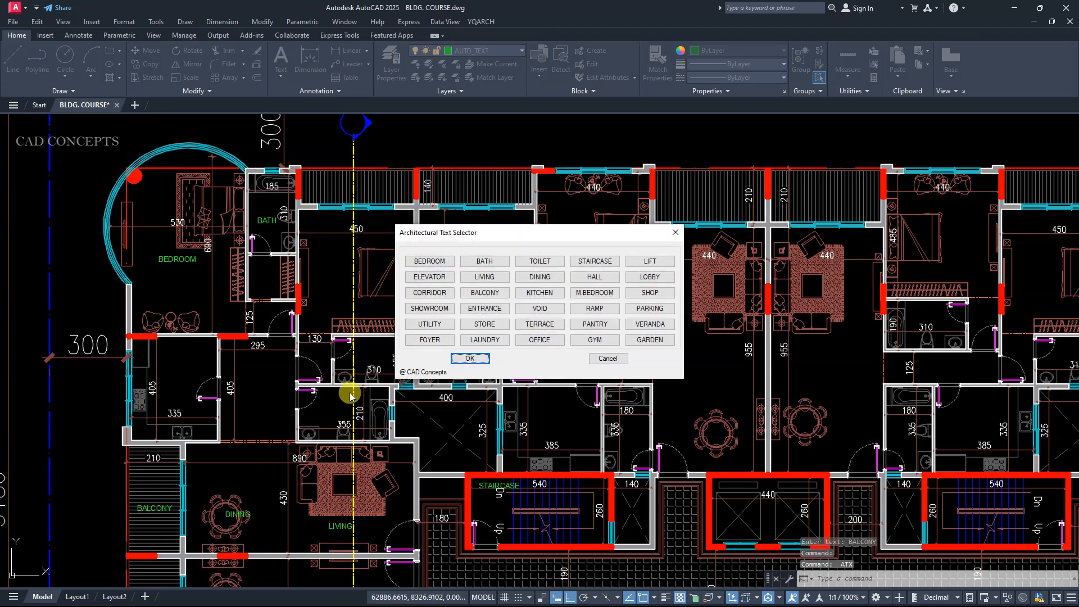
pyautogui.click(470, 358)
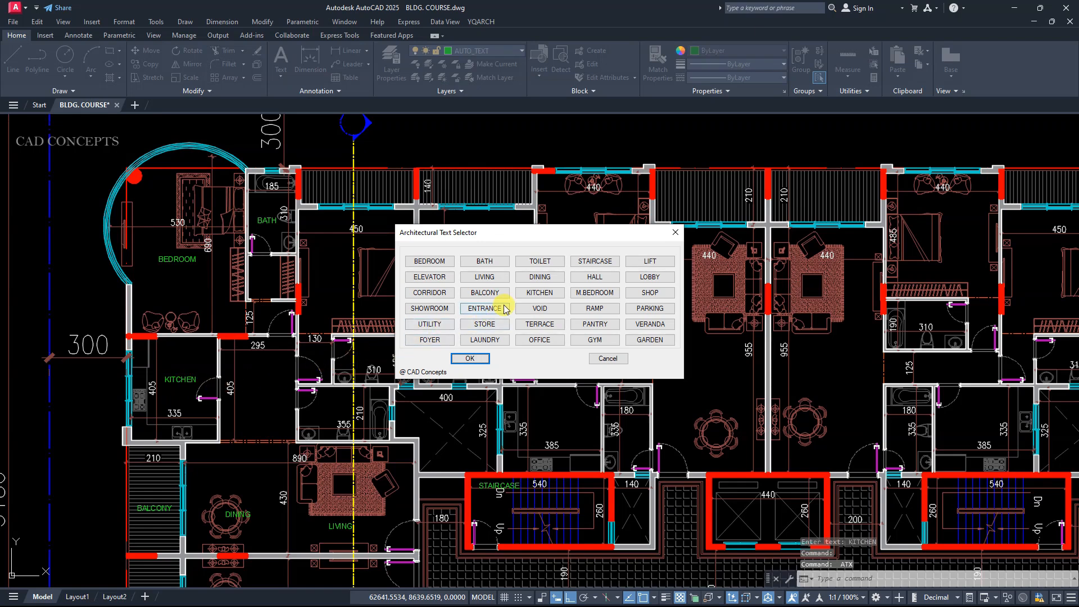
pyautogui.click(470, 358)
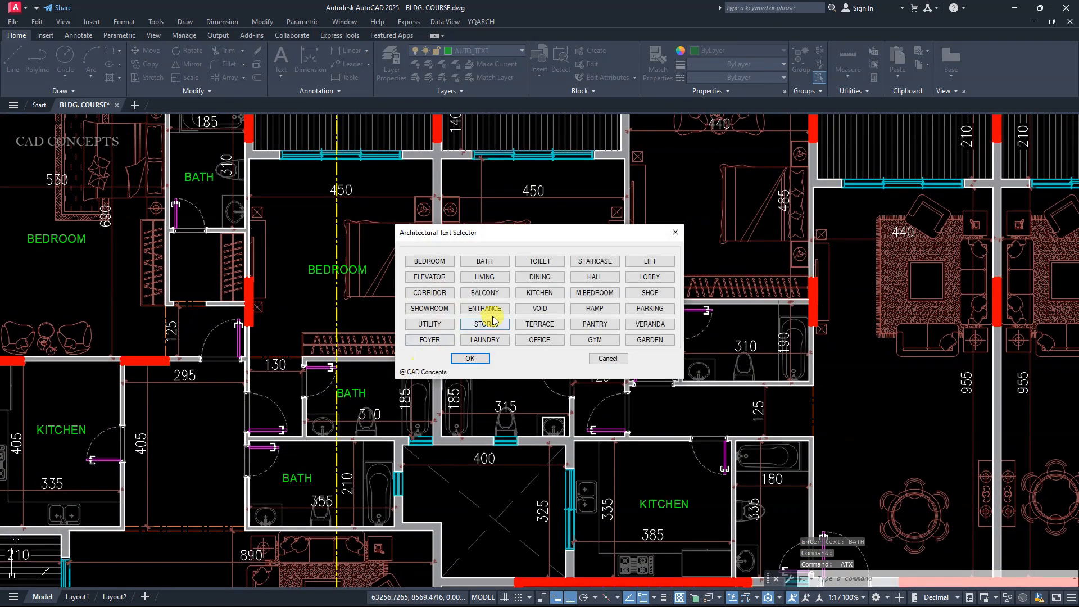
pyautogui.click(469, 358)
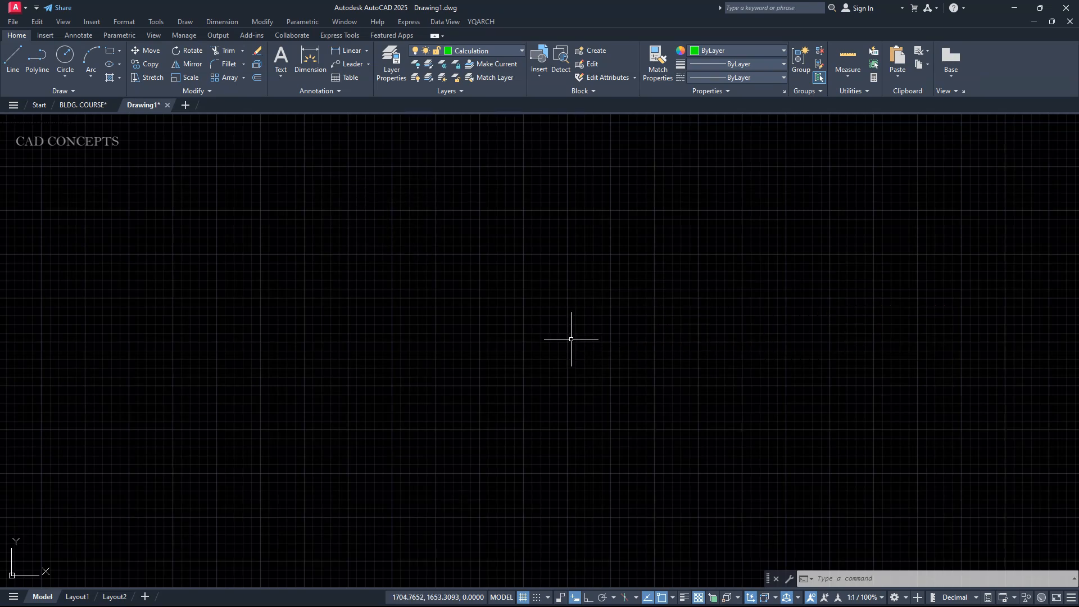
pyautogui.moveTo(654, 398)
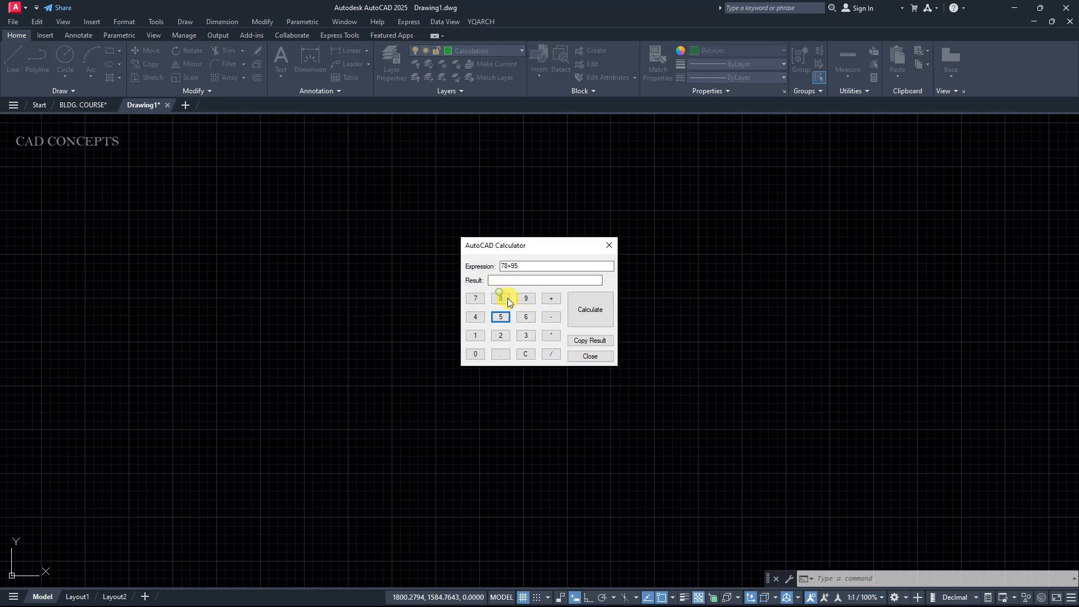
# Compute the first sum on the LISP calculator and copy the 1035 result into the drawing.
pyautogui.click(550, 298)
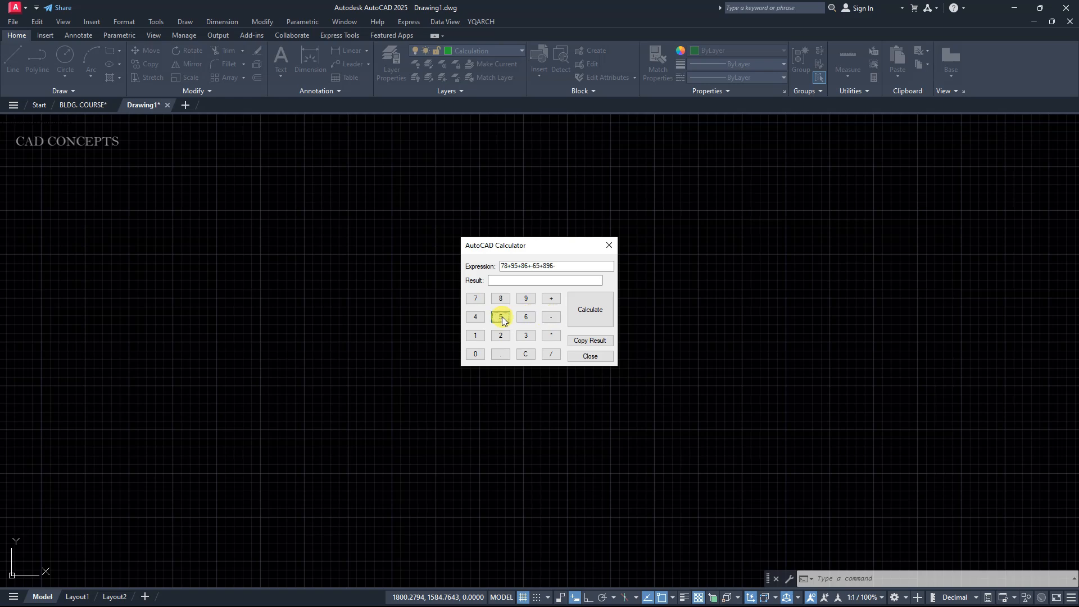
pyautogui.click(589, 309)
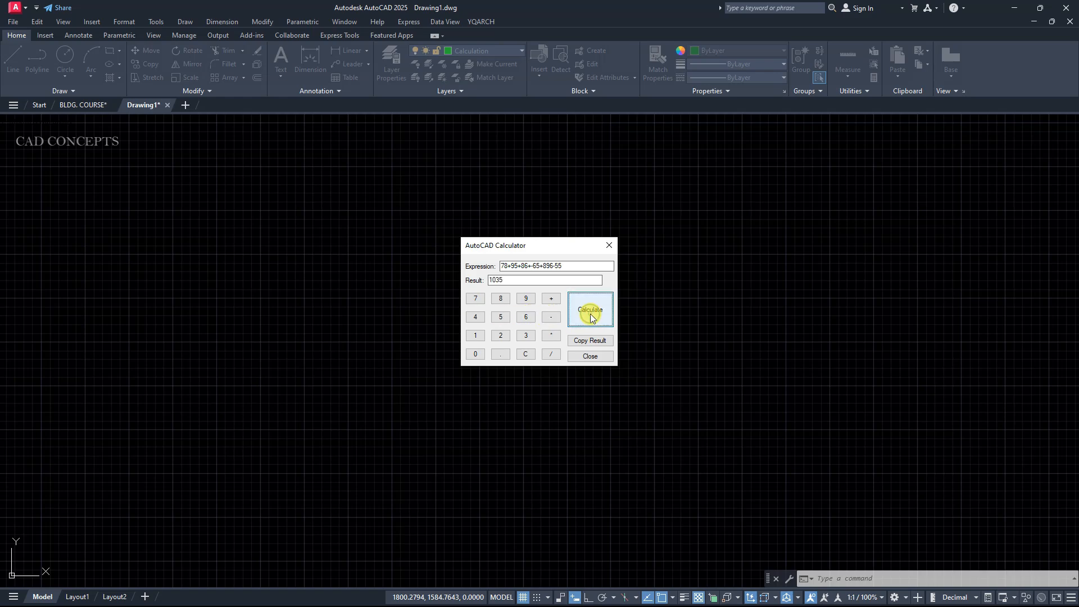
pyautogui.click(589, 309)
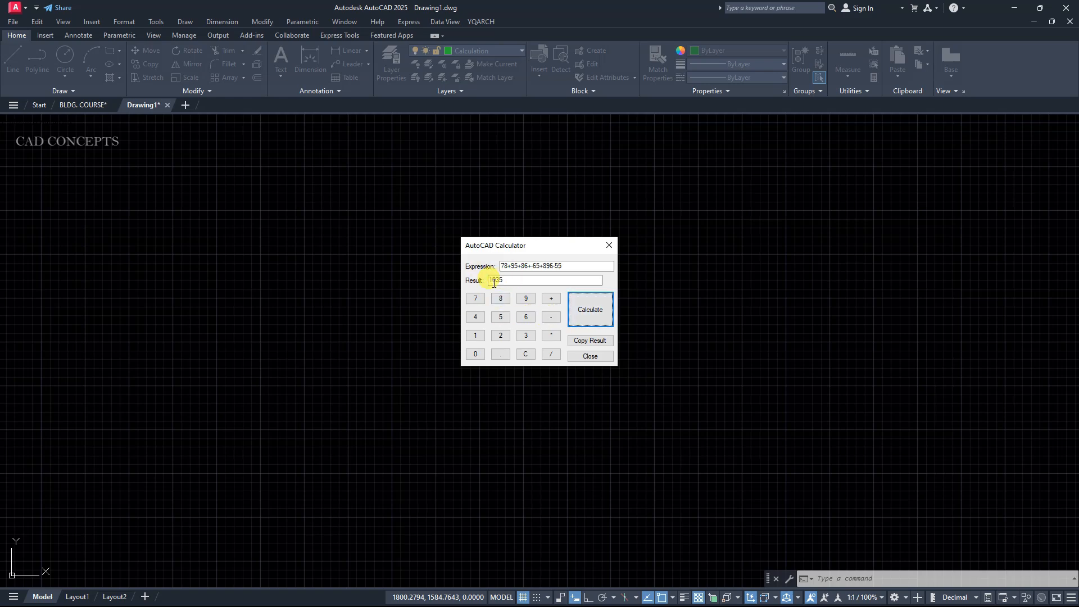
pyautogui.click(588, 340)
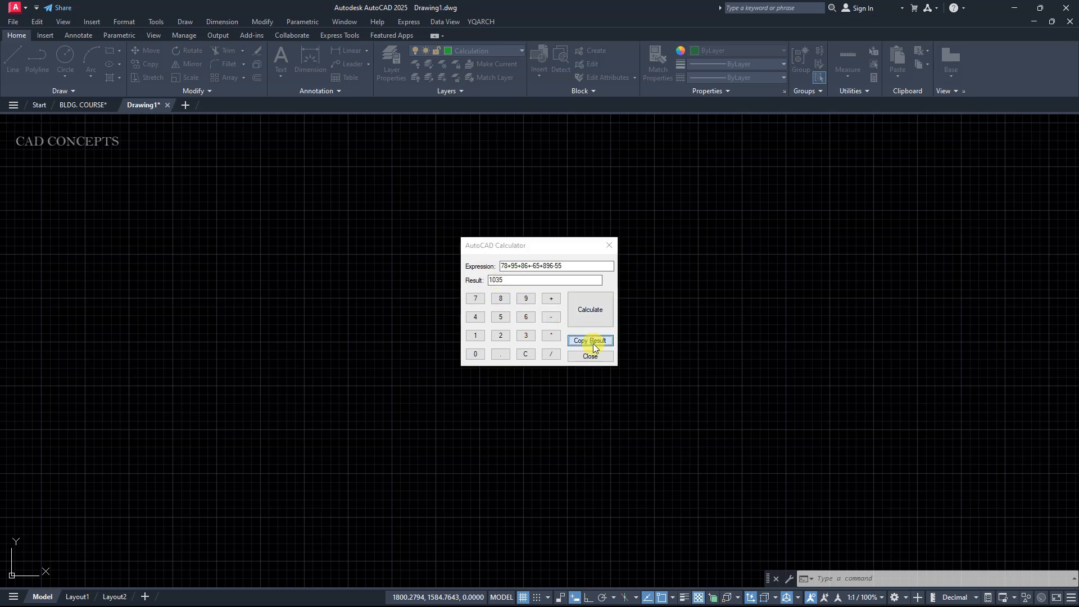
pyautogui.click(589, 340)
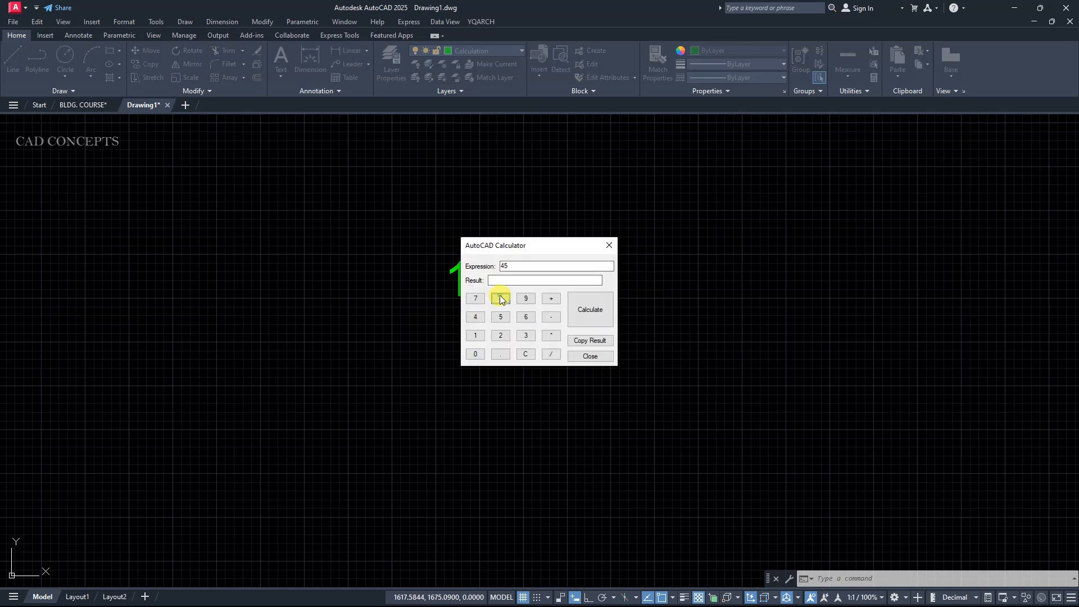
# Compute and place the remaining results 9170.8 and 955 as text in the drawing.
pyautogui.click(551, 353)
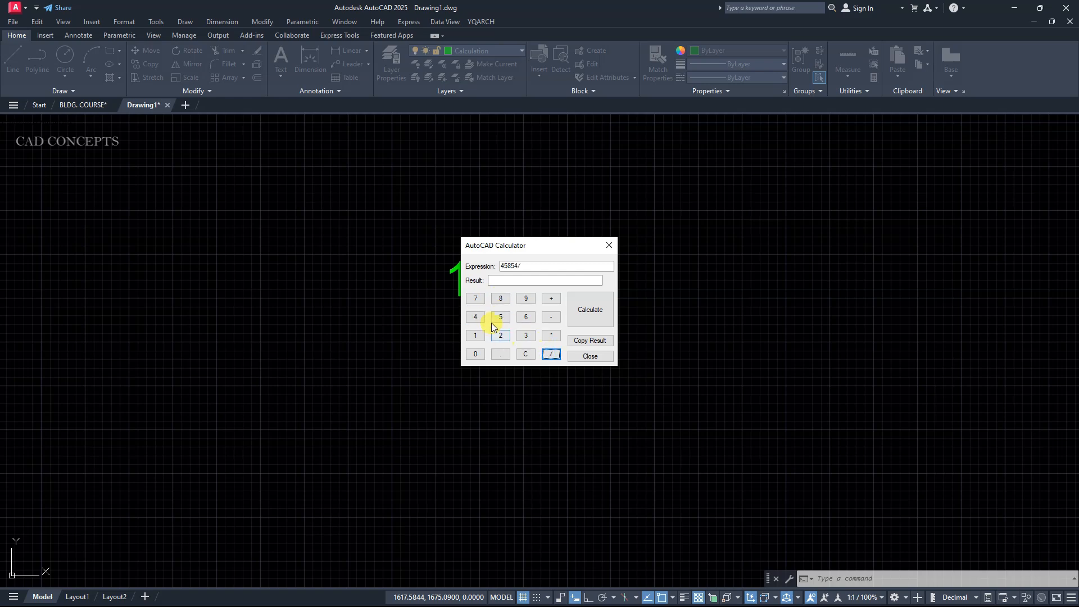
pyautogui.click(589, 309)
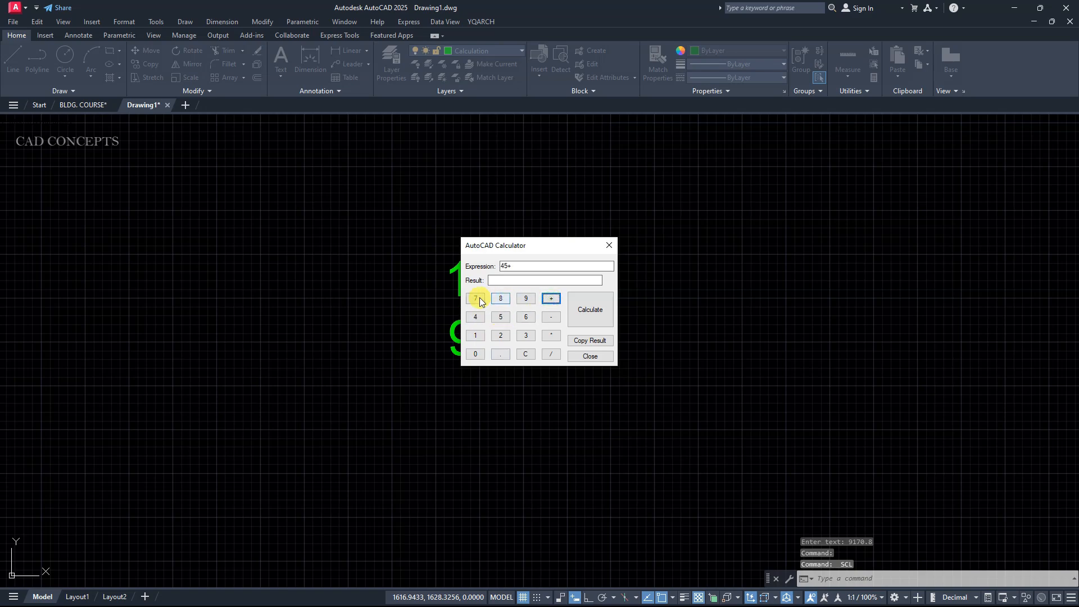
pyautogui.click(524, 317)
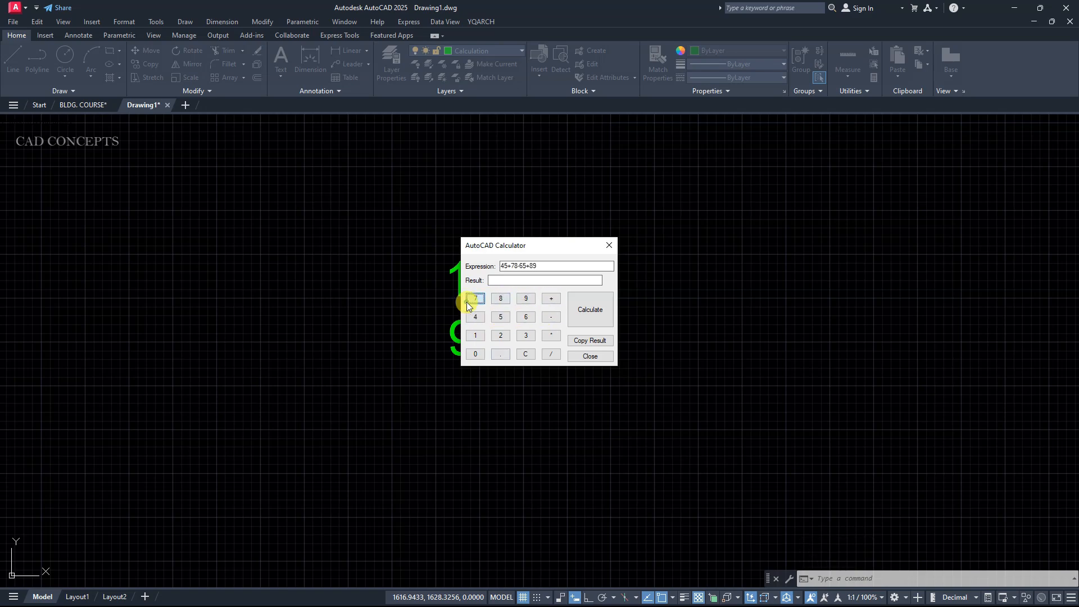
pyautogui.click(589, 309)
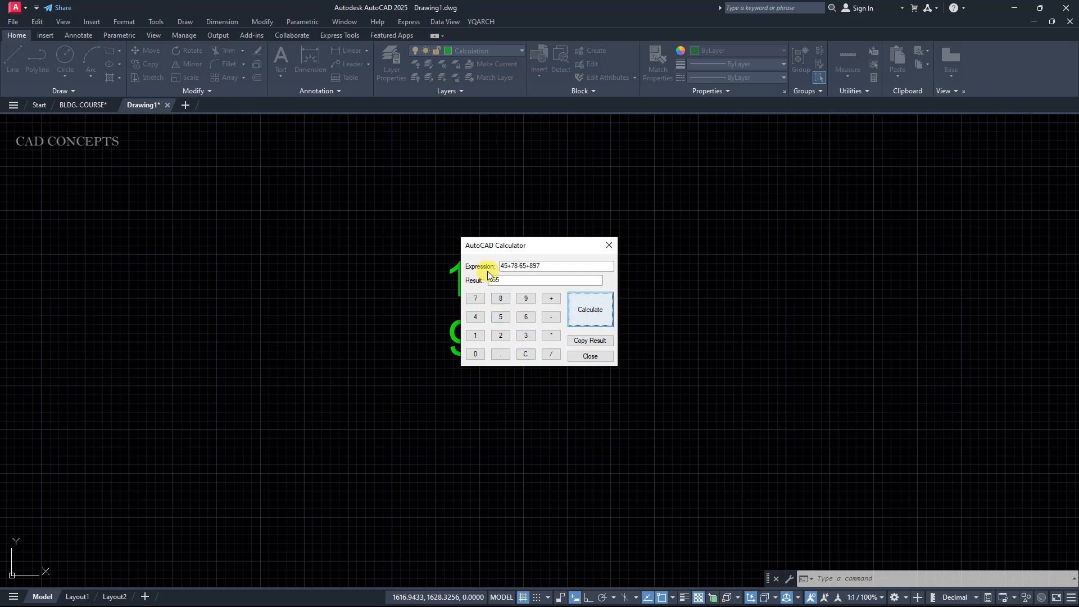
pyautogui.click(589, 309)
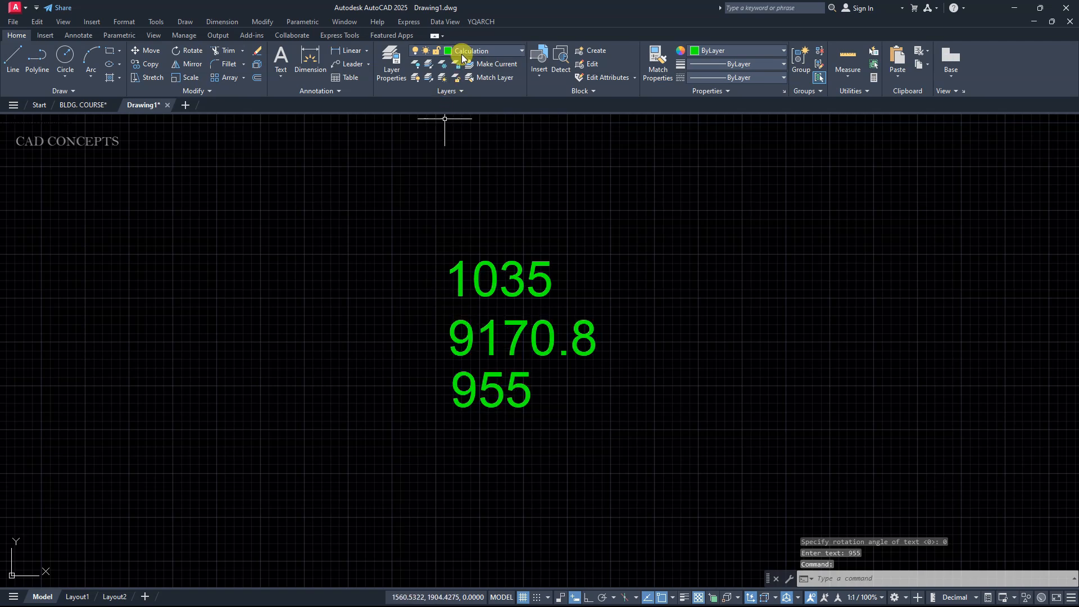
# Turn off the Calculation layer so the three green results are hidden.
pyautogui.click(417, 81)
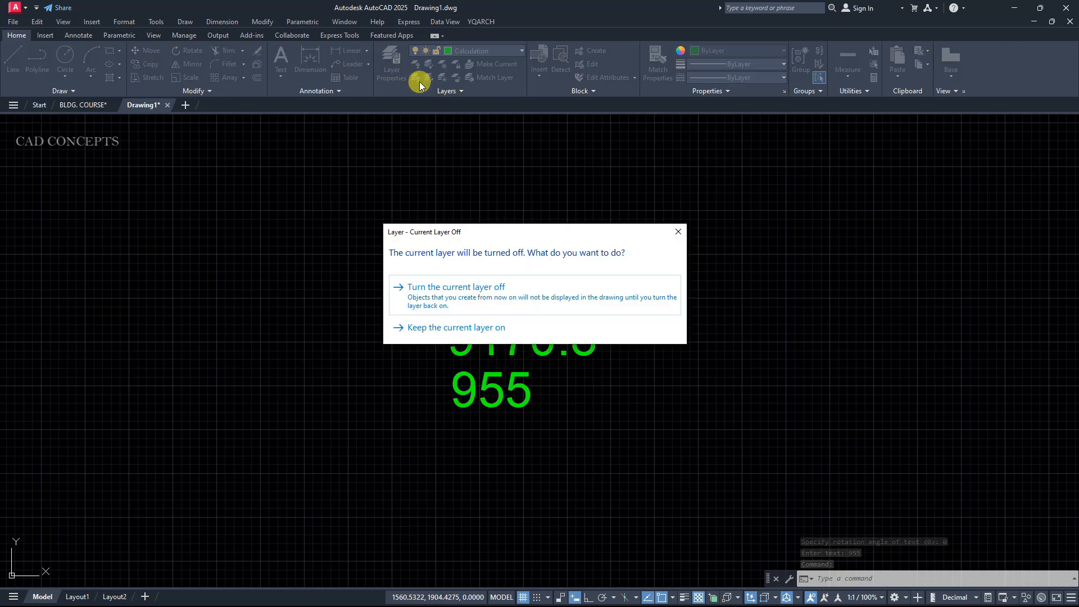
pyautogui.click(454, 287)
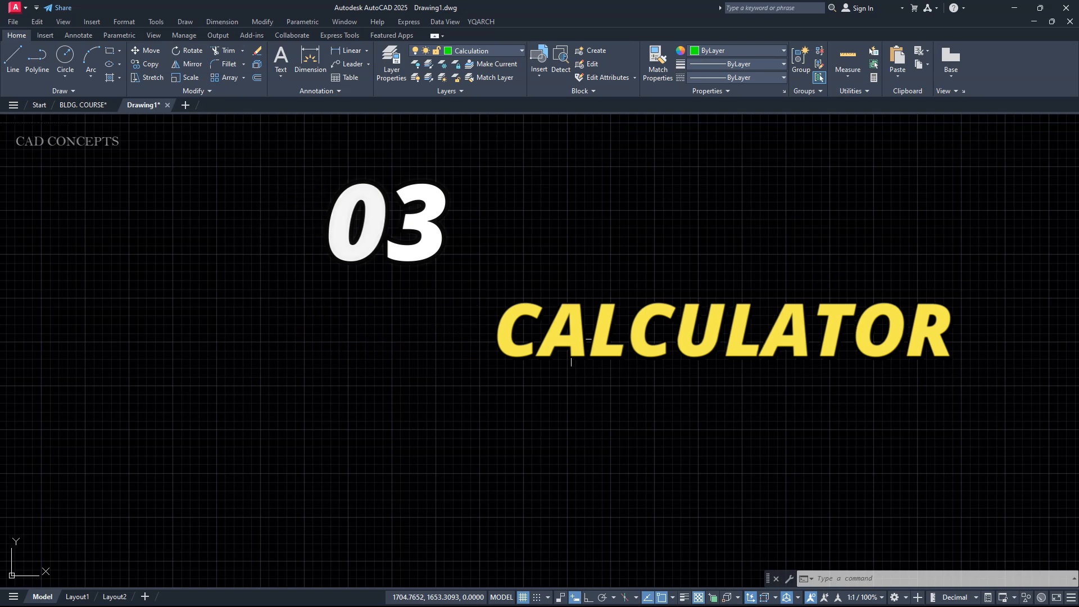
# Run DOSS on the rounded outline in BLDG. COURSE, writing side lengths like 1520 and 2360 as text.
pyautogui.click(82, 105)
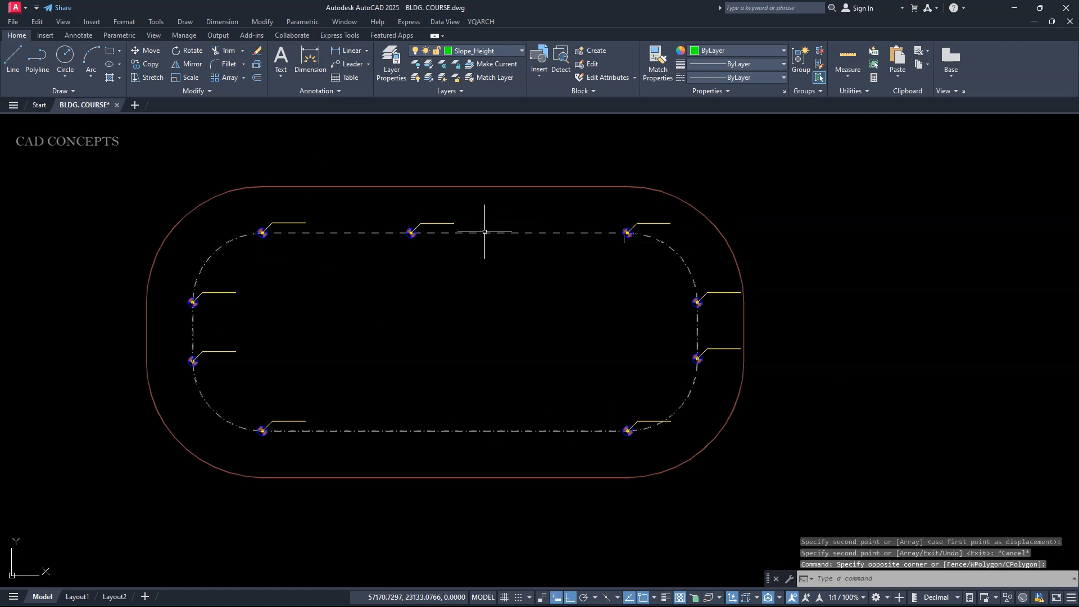
pyautogui.click(546, 289)
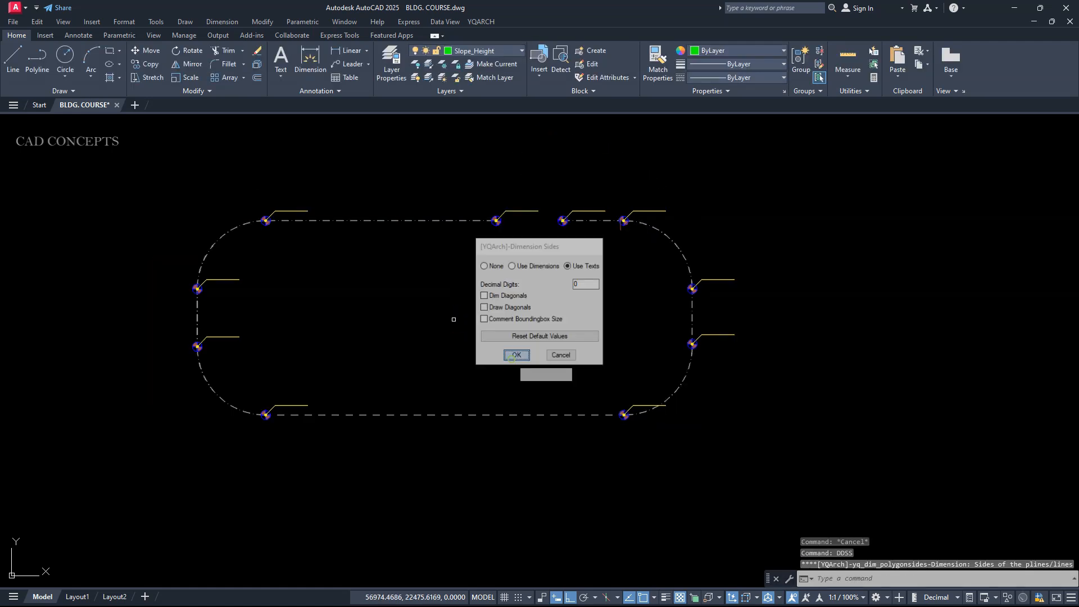
pyautogui.click(516, 355)
pyautogui.write('SLPC')
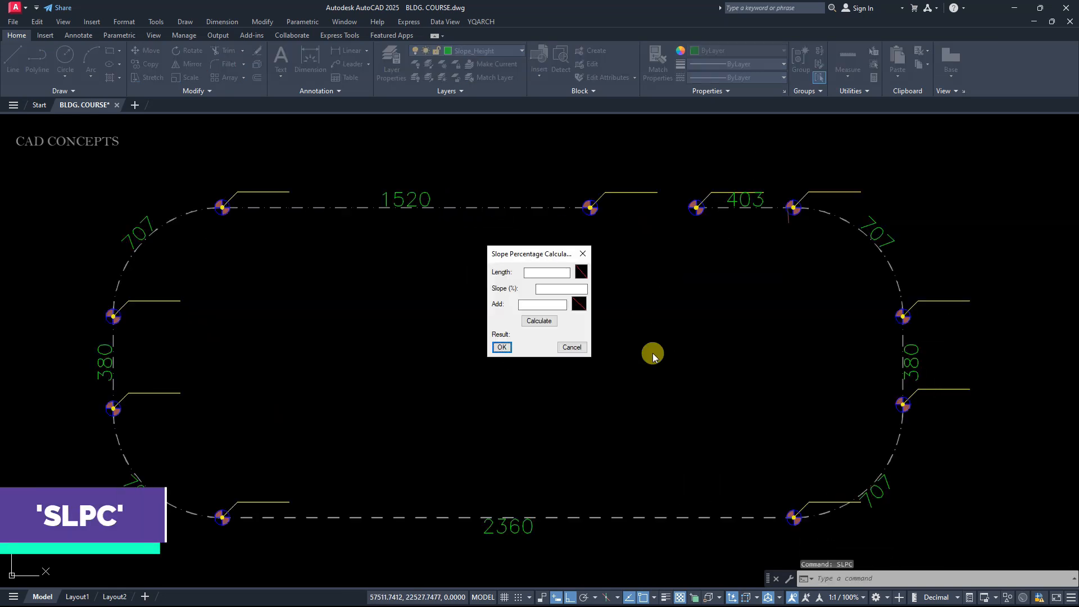
# Compute 4% slope levels: +60.8 over the 1520 side, then +89.08 across the 707 edge.
pyautogui.click(580, 272)
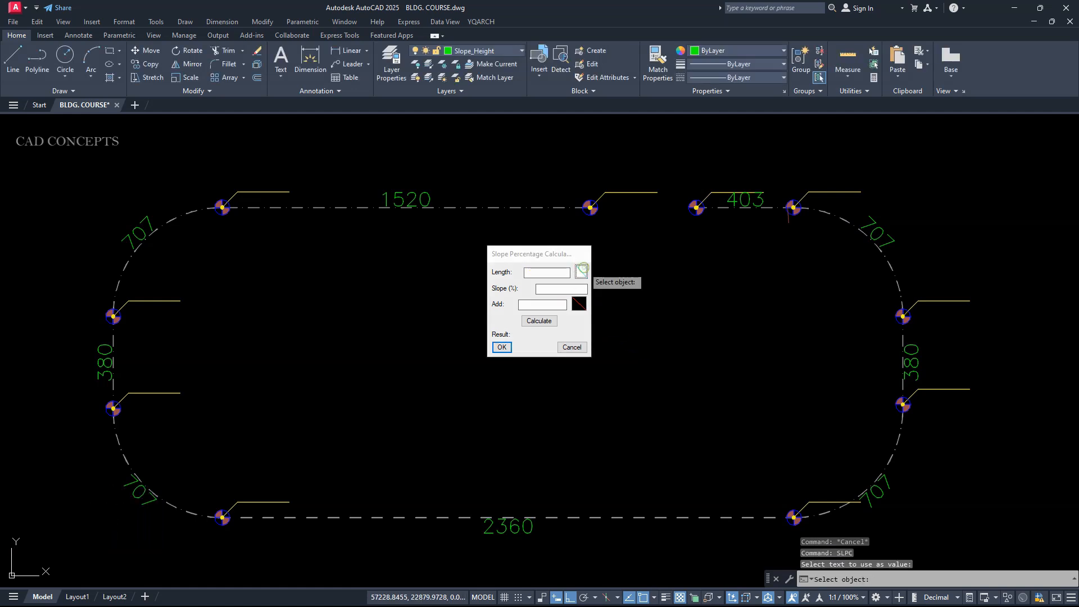
pyautogui.click(405, 199)
pyautogui.write('4')
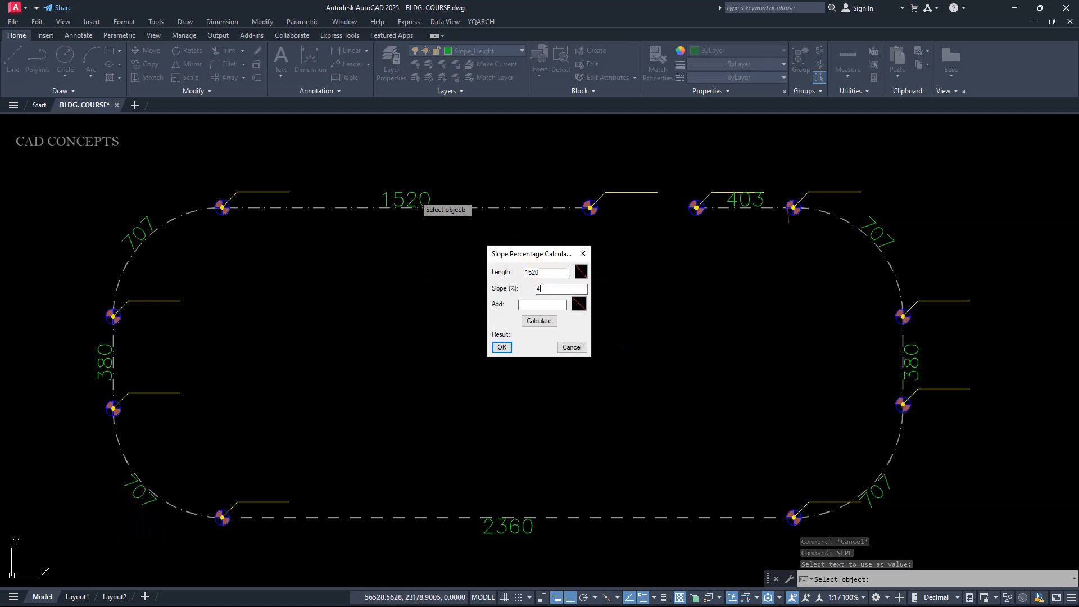
pyautogui.click(538, 321)
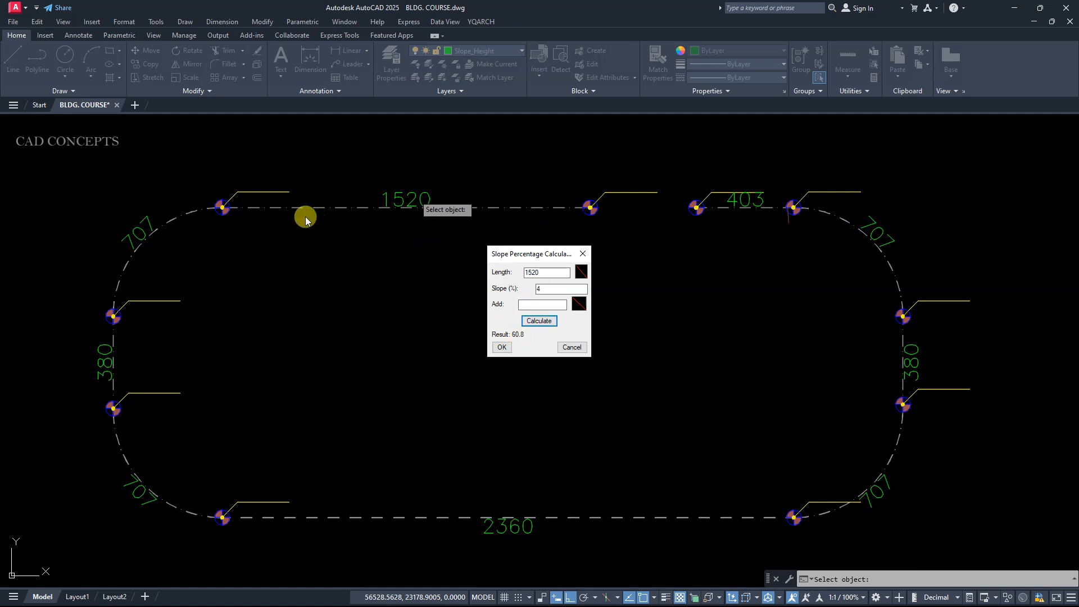
pyautogui.click(501, 347)
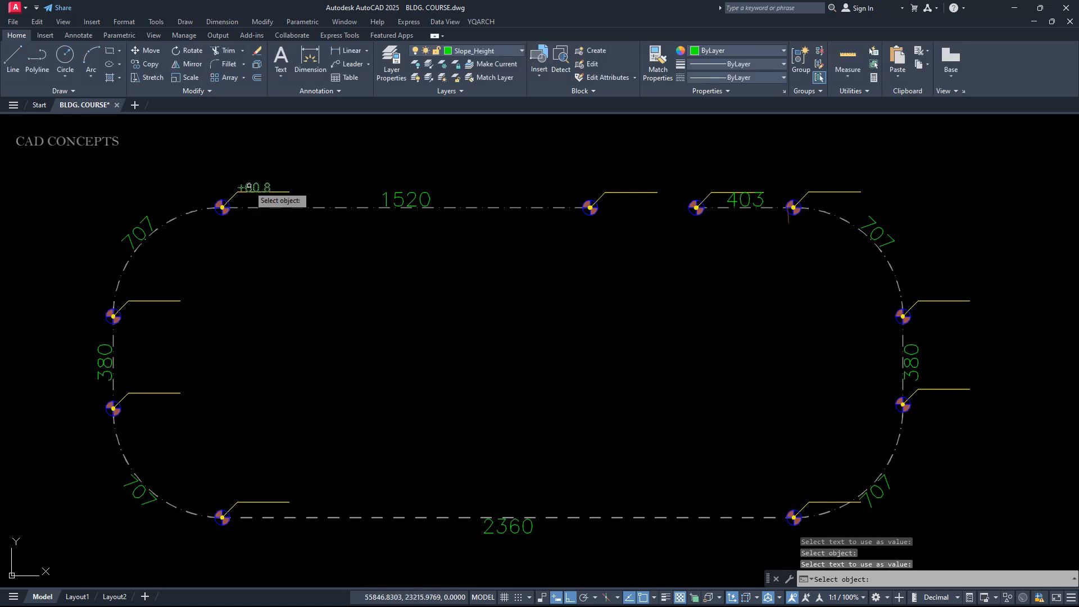
pyautogui.click(536, 321)
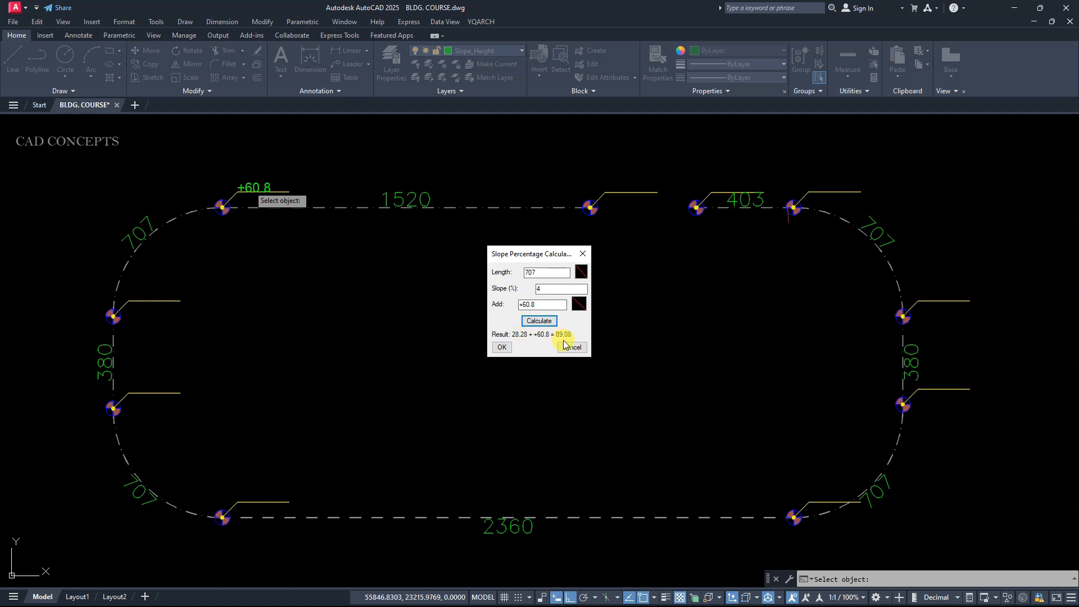
pyautogui.click(501, 347)
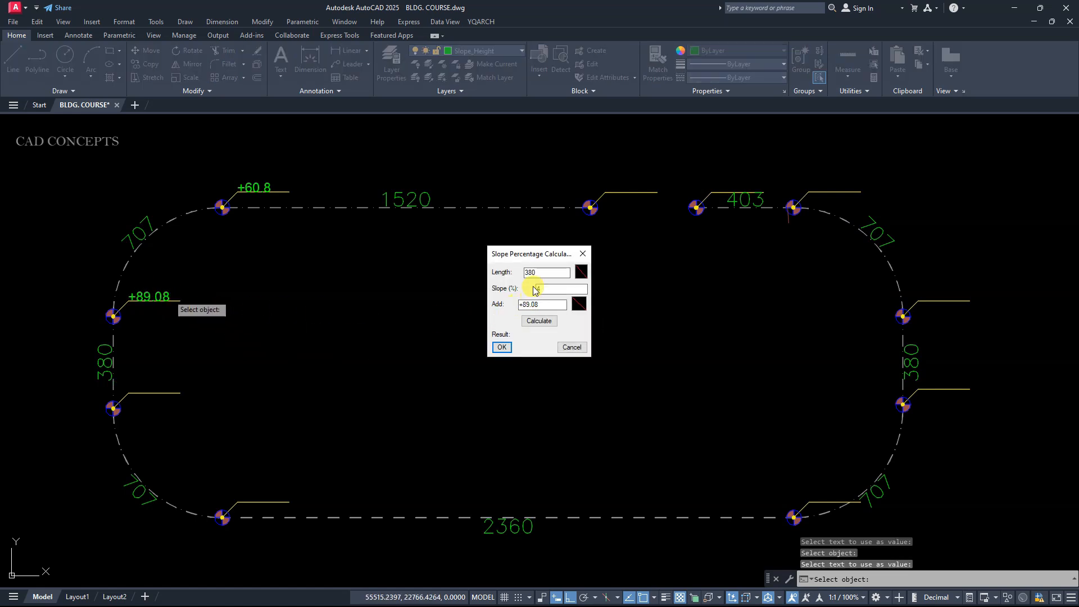
# Compute successive levels +104.28 (380 edge), +132.56 (707 curve) and +226.96 (2360 edge).
pyautogui.click(539, 321)
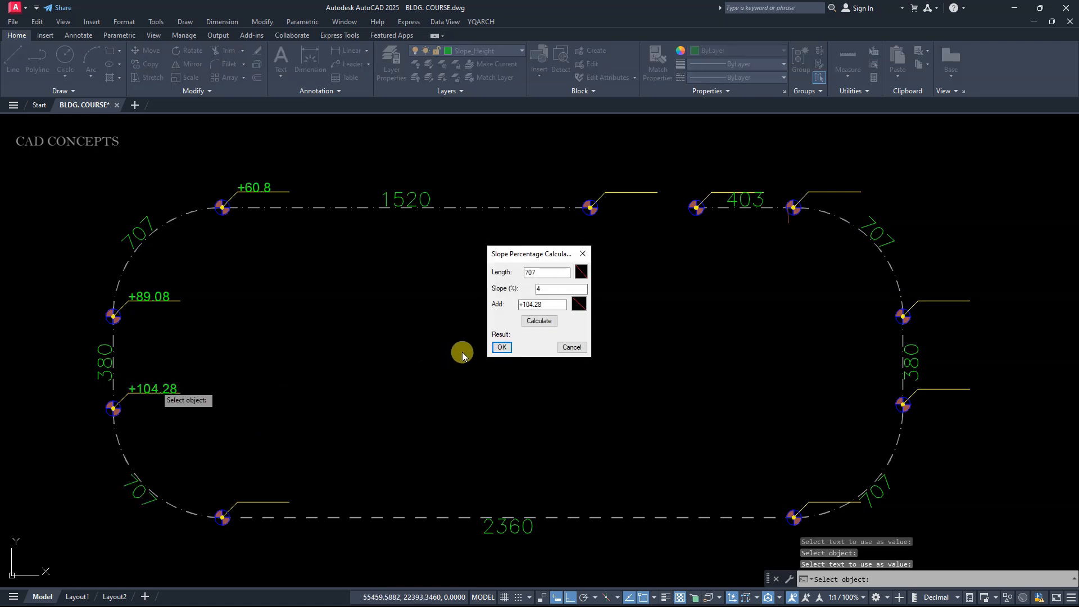
pyautogui.click(539, 321)
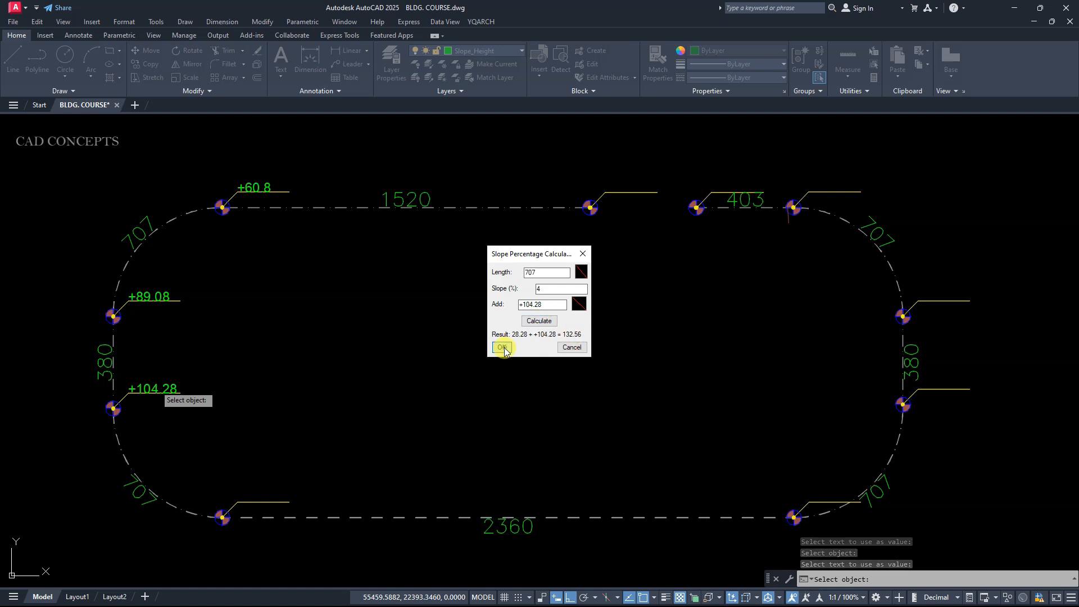
pyautogui.click(501, 346)
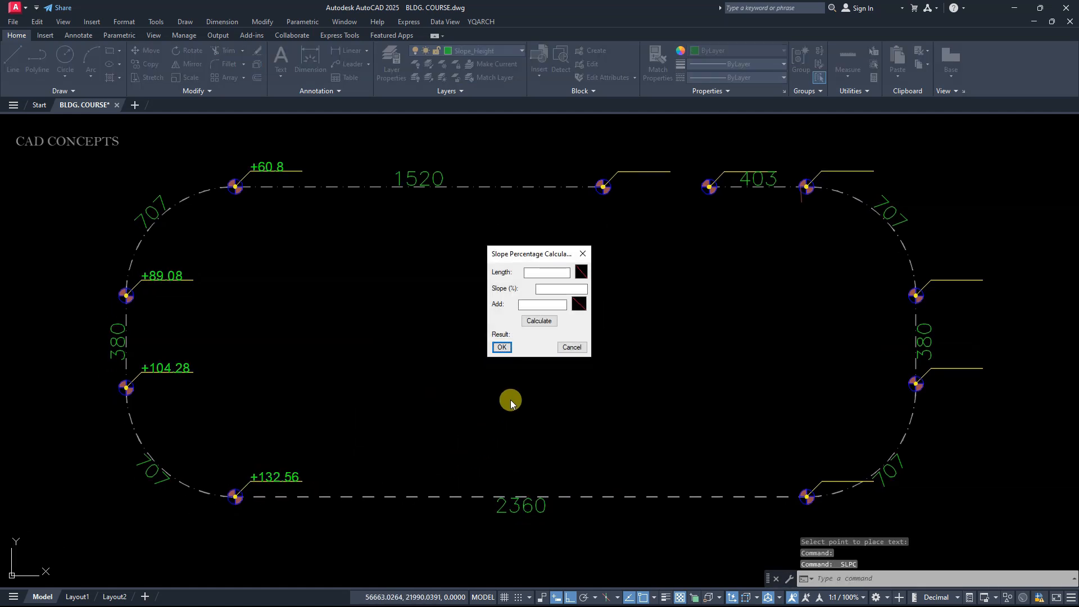
pyautogui.click(501, 347)
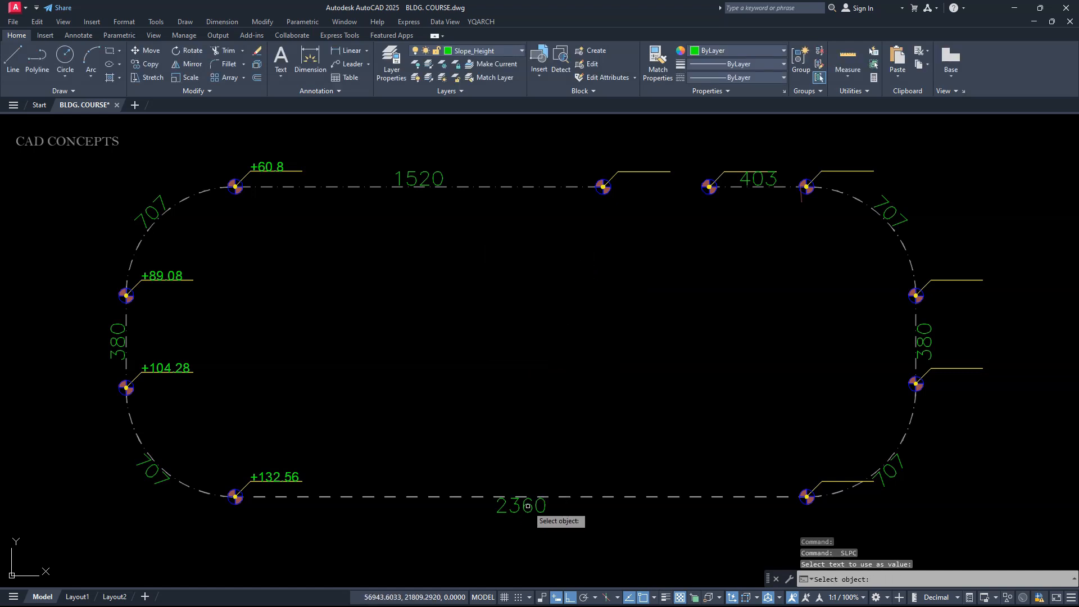
pyautogui.click(520, 505)
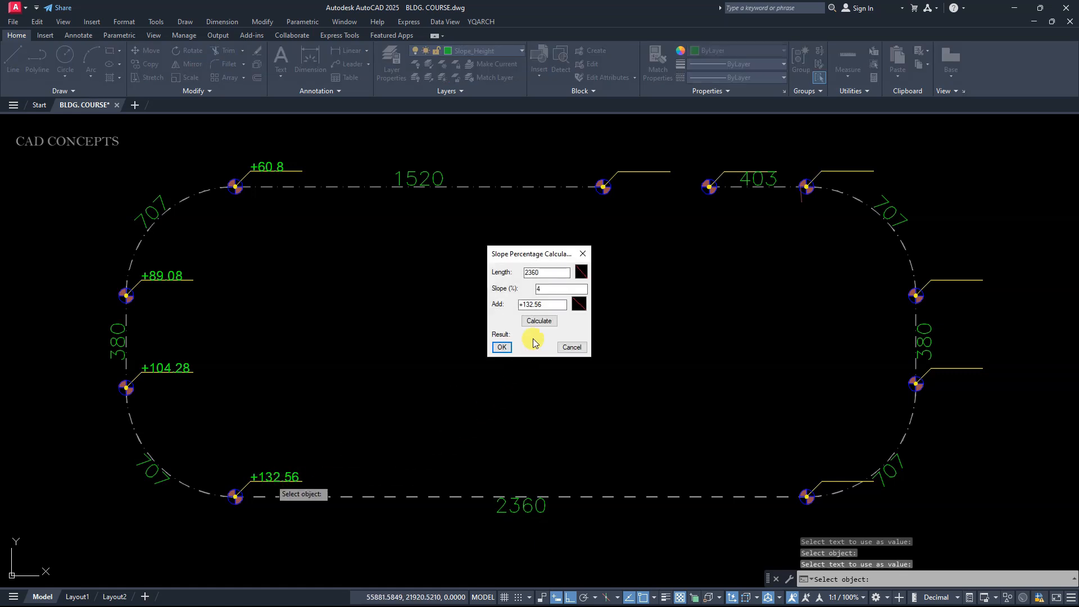
pyautogui.click(539, 321)
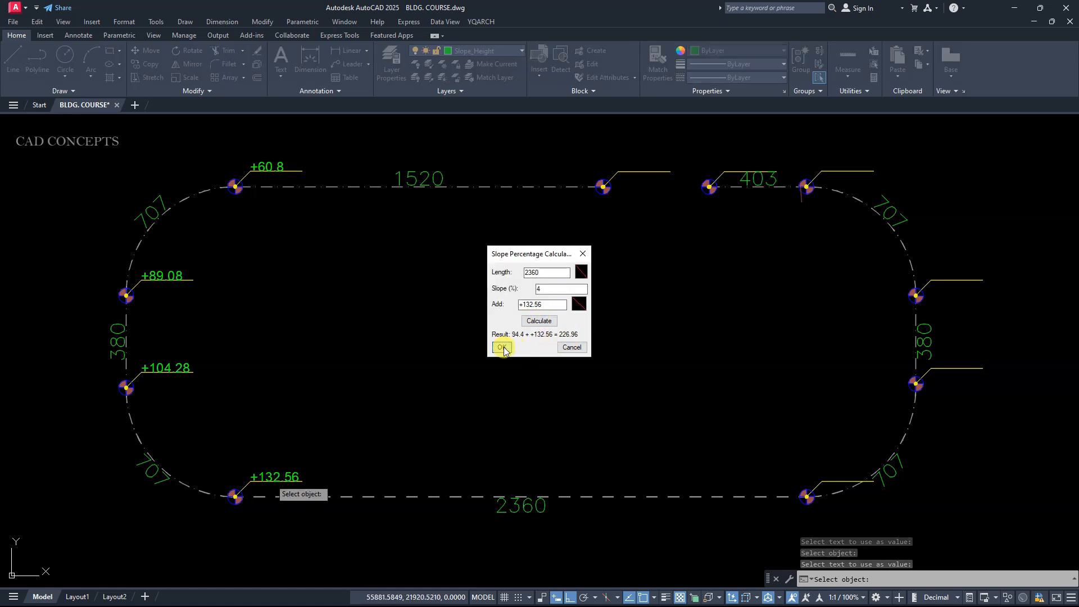
pyautogui.click(501, 347)
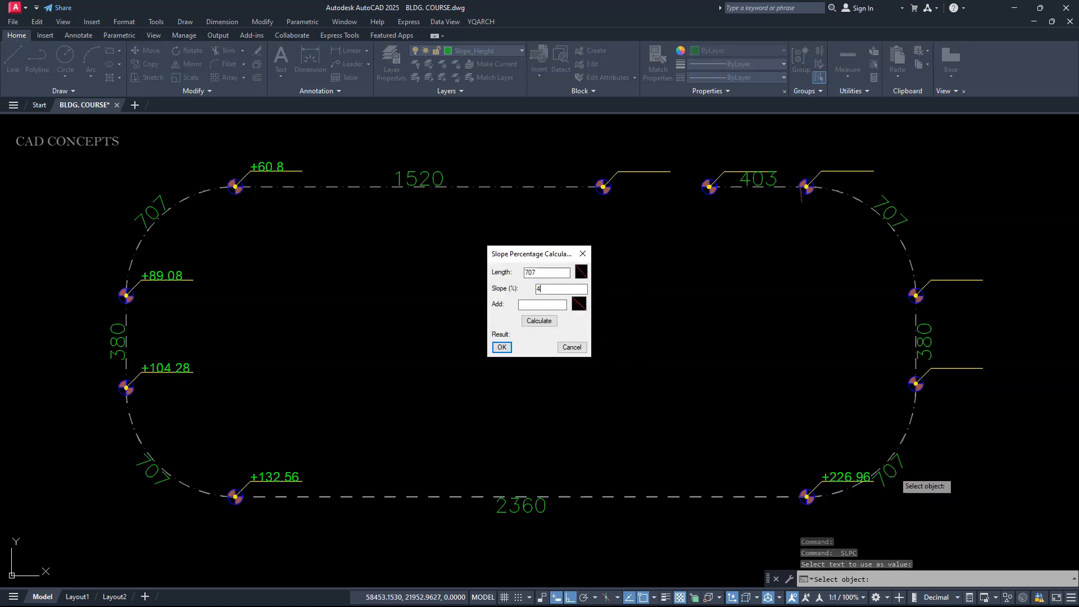
# Compute +255.24 across the 707 edge from +226.96, then +270.44 across the 380 edge.
pyautogui.click(500, 346)
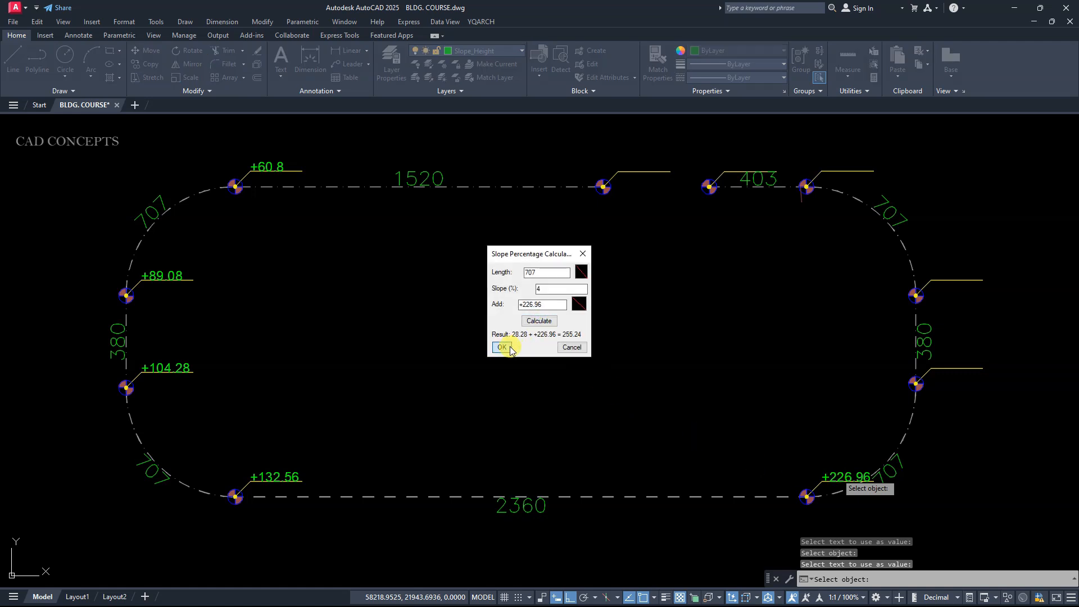
pyautogui.click(502, 346)
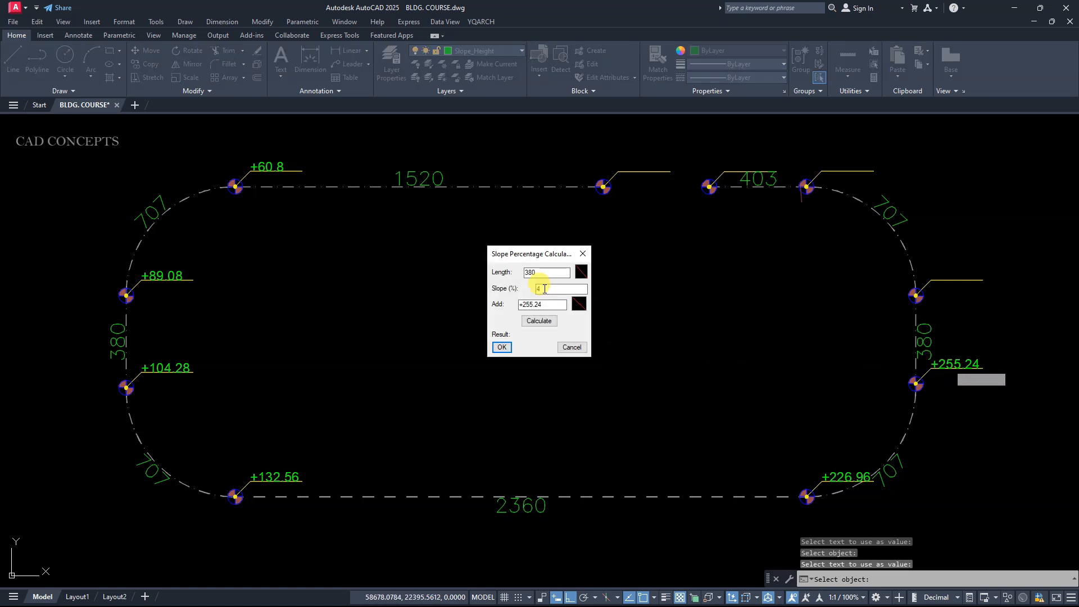
pyautogui.click(538, 320)
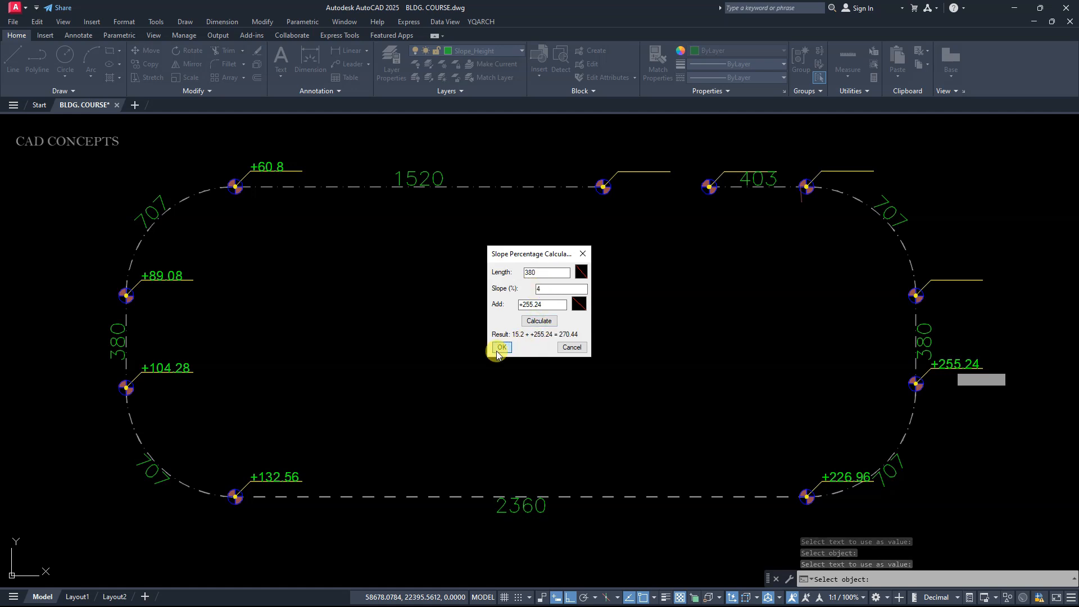
pyautogui.click(501, 347)
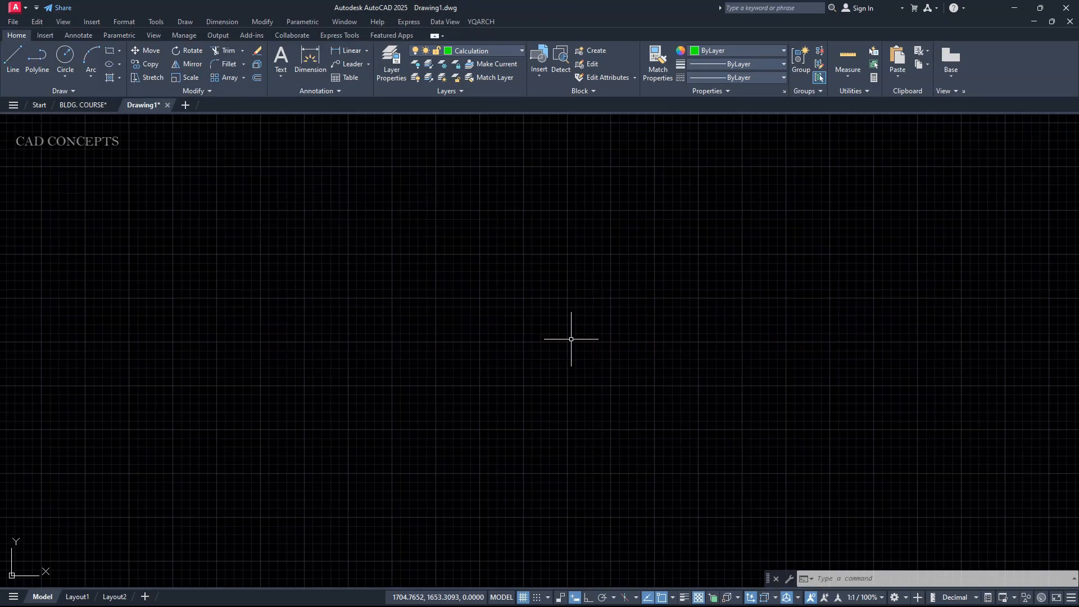
# Return to BLDG. COURSE, view the row of sheets and launch the QARA area calculator.
pyautogui.click(83, 105)
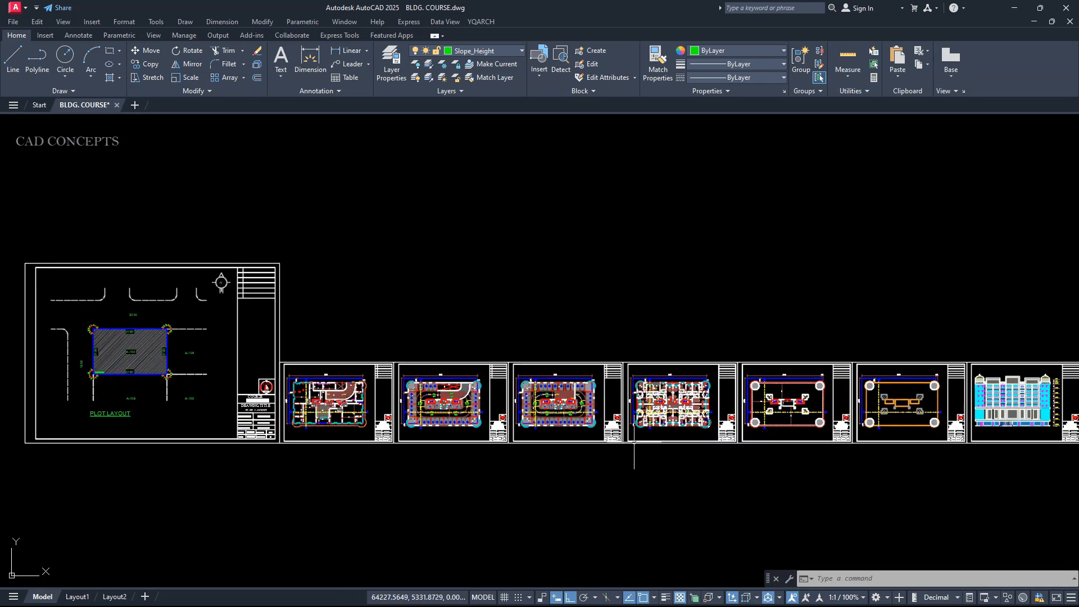
pyautogui.scroll(-3)
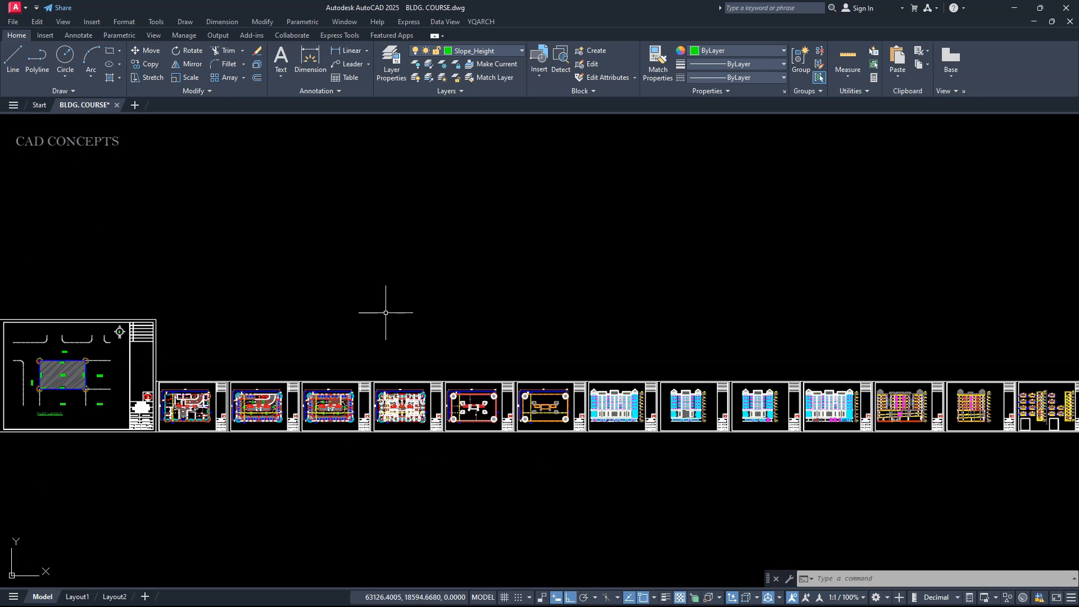
pyautogui.write('qara')
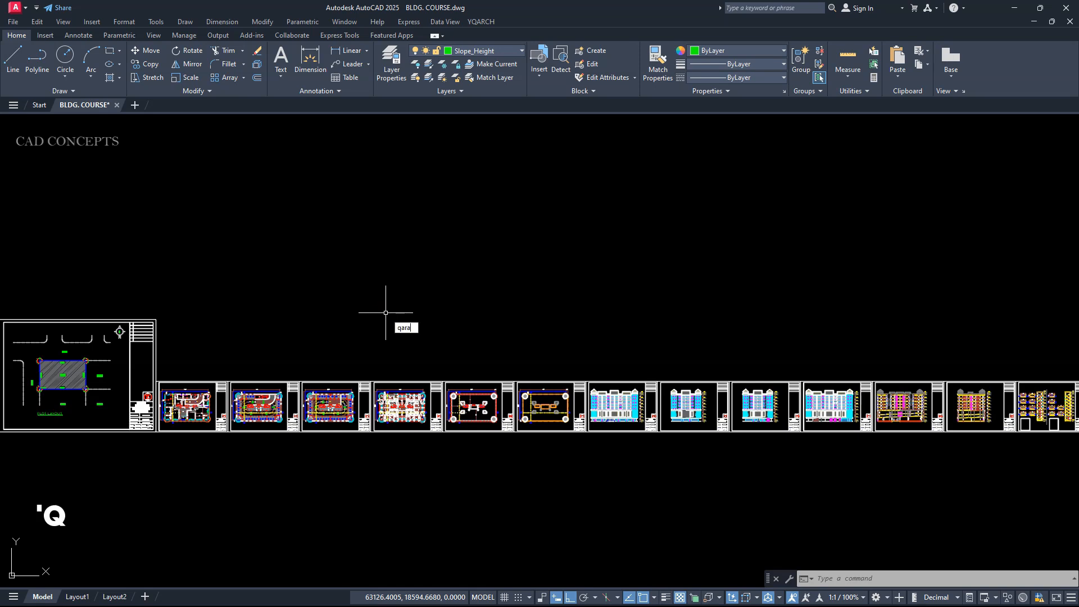
pyautogui.press('Enter')
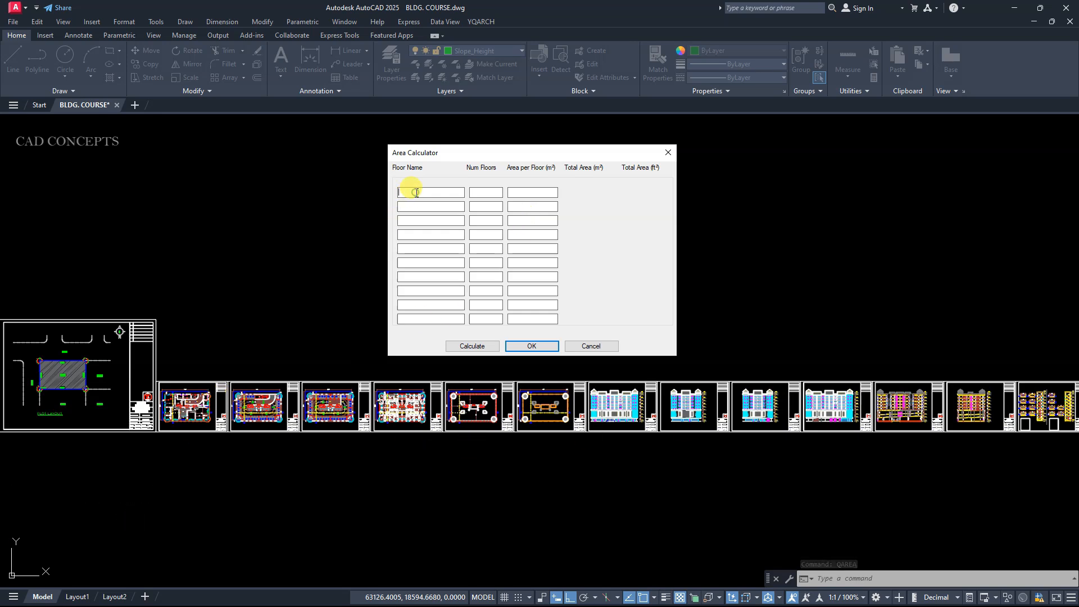
# Enter GROUND FLOOR at 120 per floor and 1ST TYPICAL FLOOR at 125.
pyautogui.write('GROUND FLOOR')
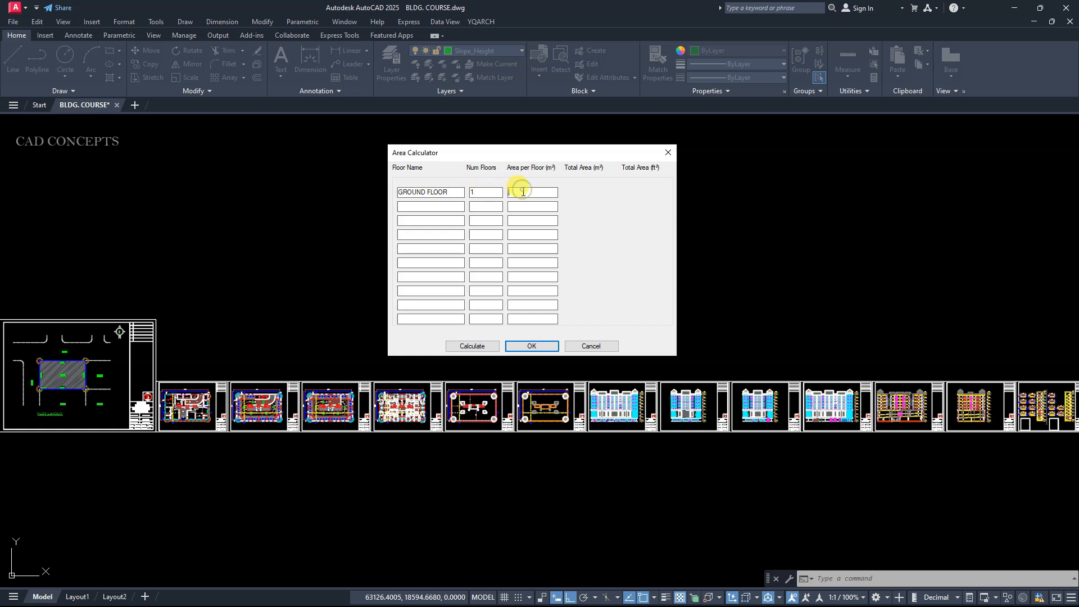
pyautogui.write('120')
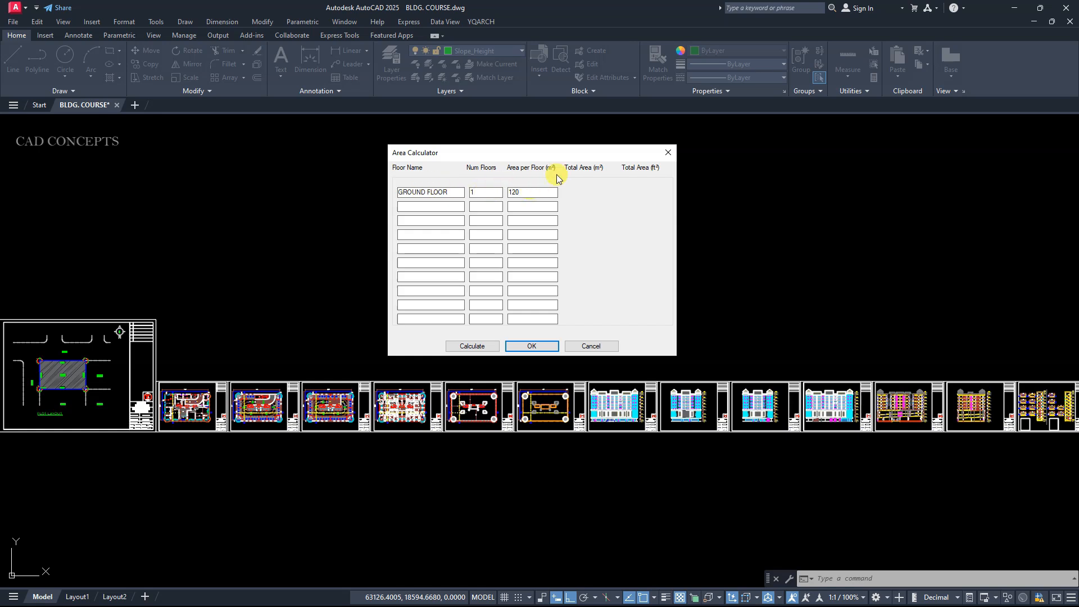
pyautogui.click(429, 205)
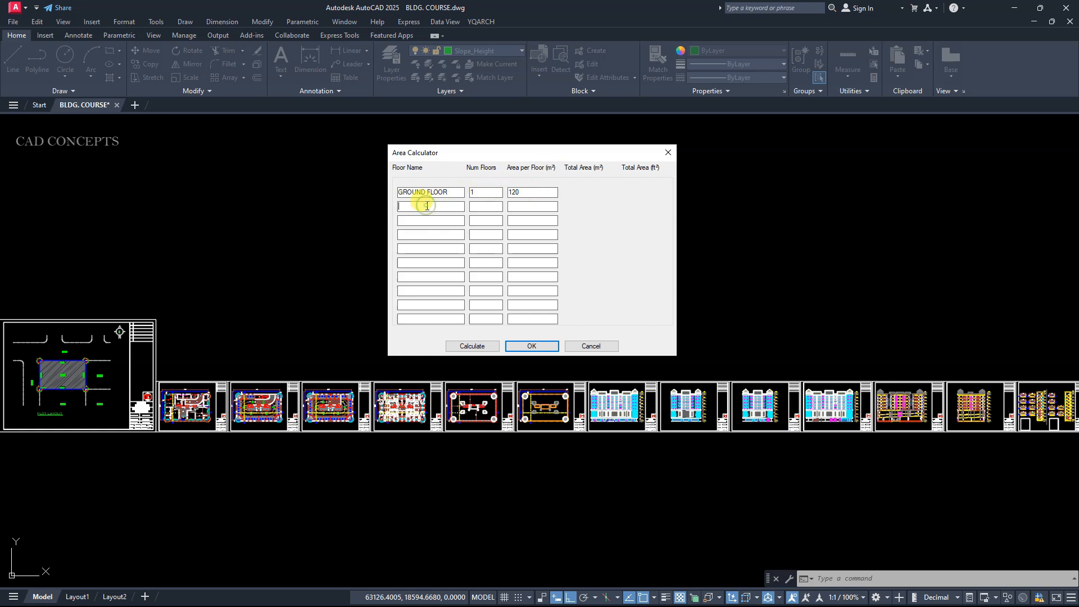
pyautogui.write('1ST TYP')
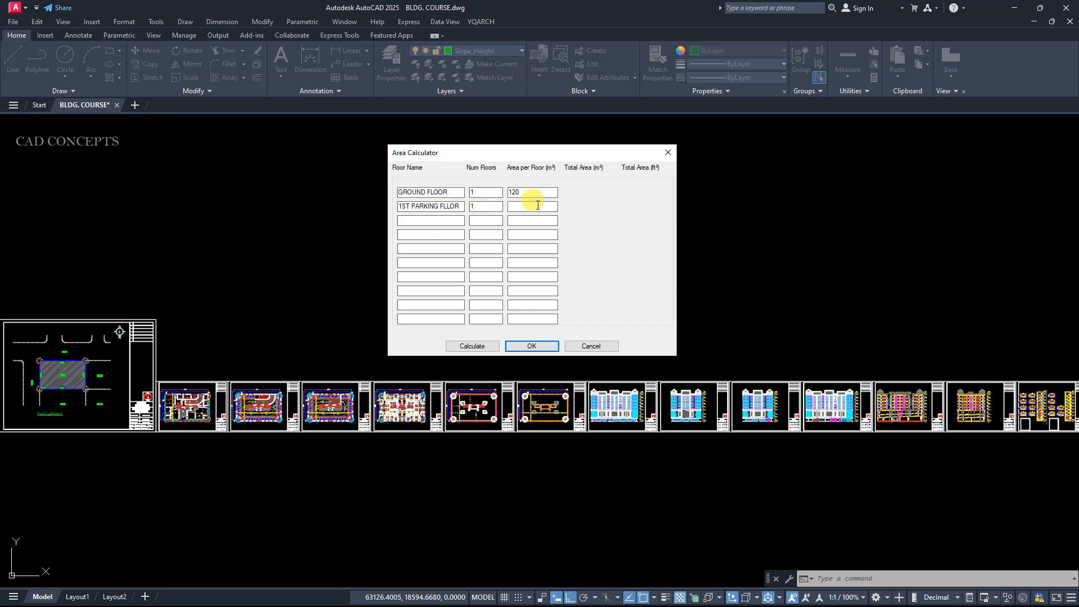
pyautogui.write('125')
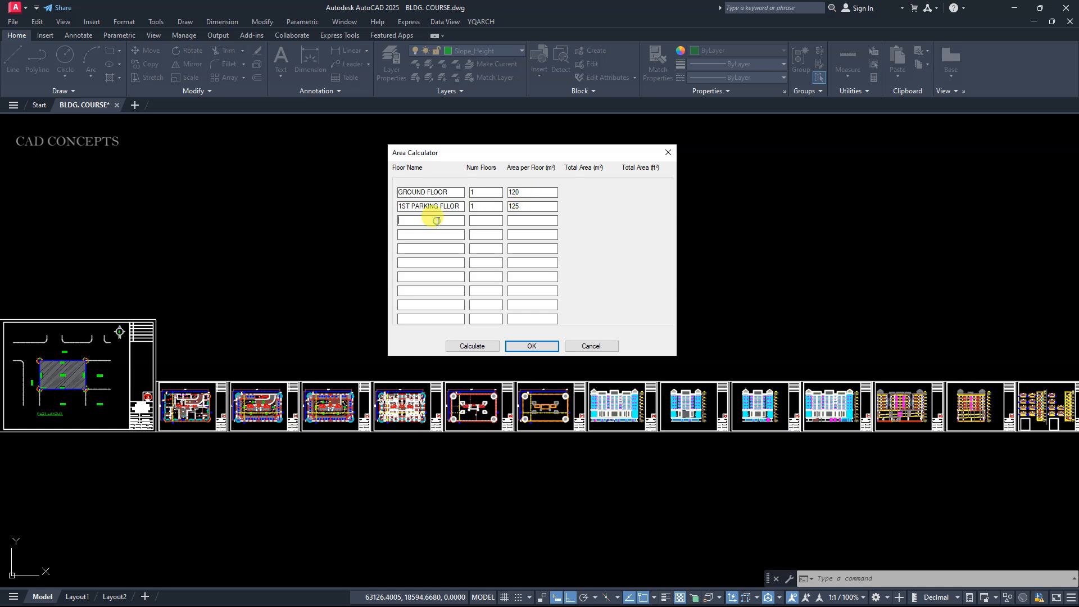
# Enter 2ND PARKING FLOOR at 120, further typical floors at 75 and TOP ROOF FLOOR at 75.
pyautogui.write('2ND PARKING F')
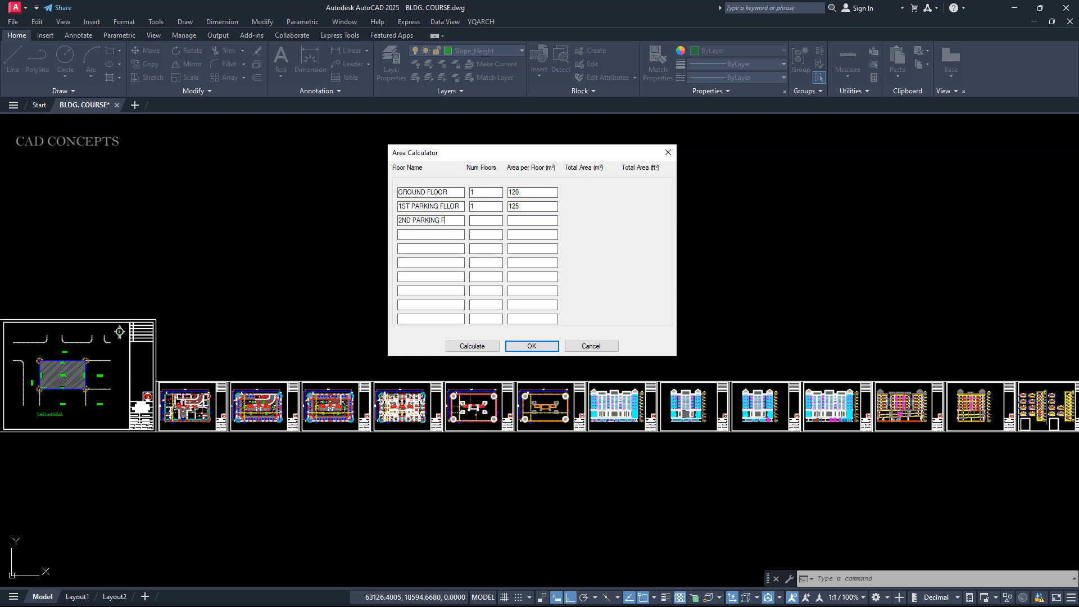
pyautogui.click(485, 221)
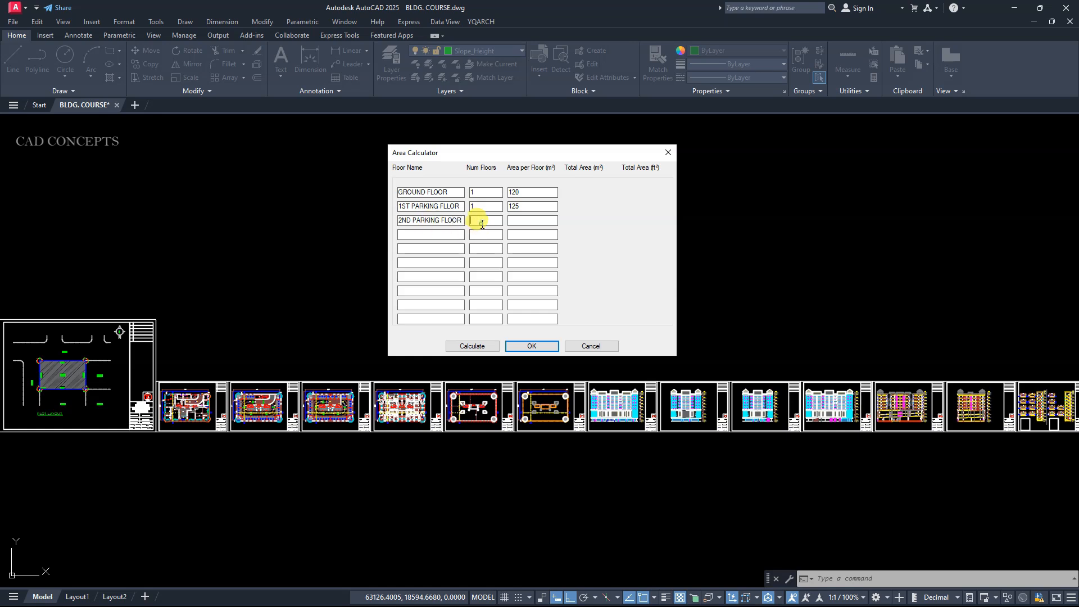
pyautogui.write('120')
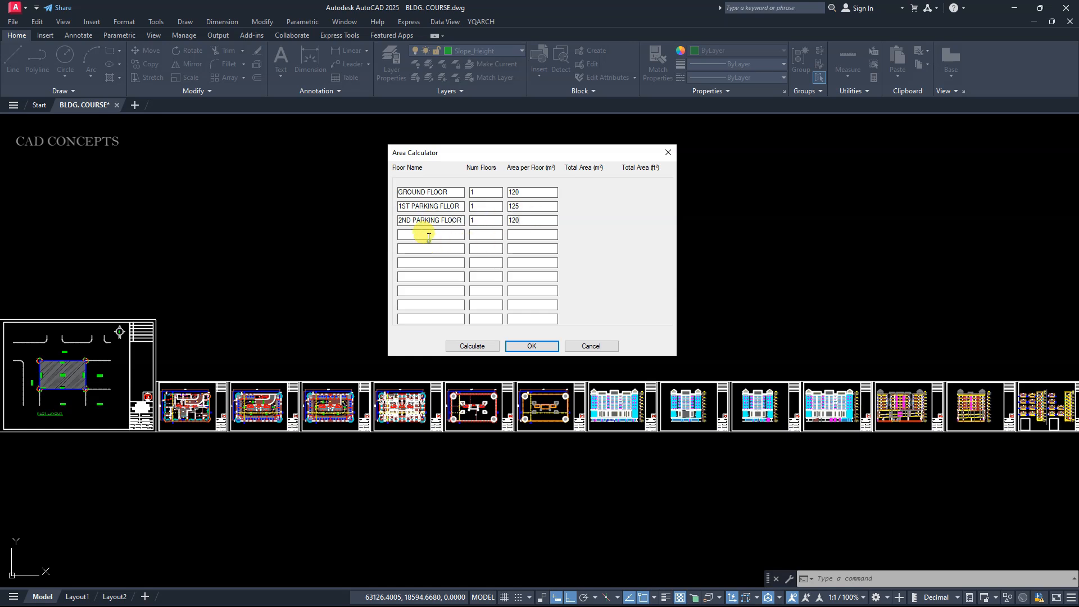
pyautogui.write('1ST TYPICAL FLOOR')
pyautogui.click(533, 248)
pyautogui.write('132')
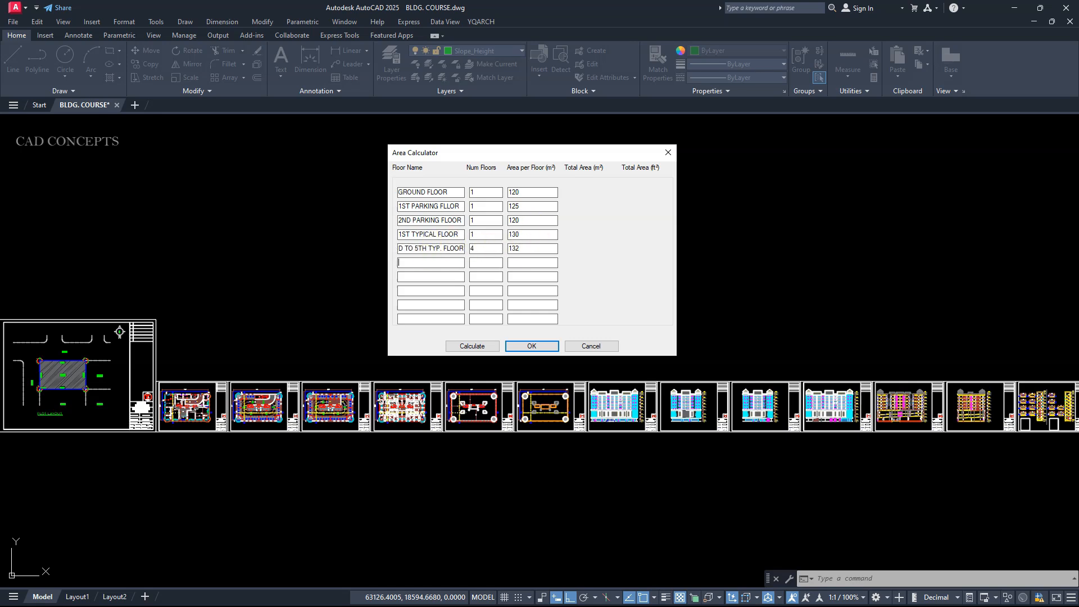
pyautogui.write('75')
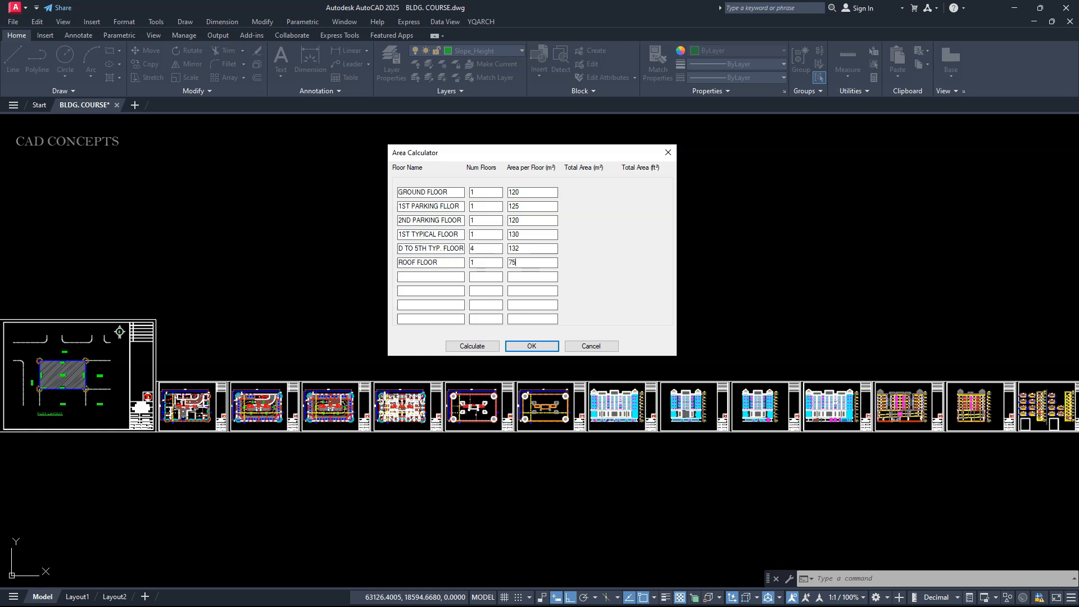
pyautogui.write('TOP ROOF FLOOR')
pyautogui.write('110')
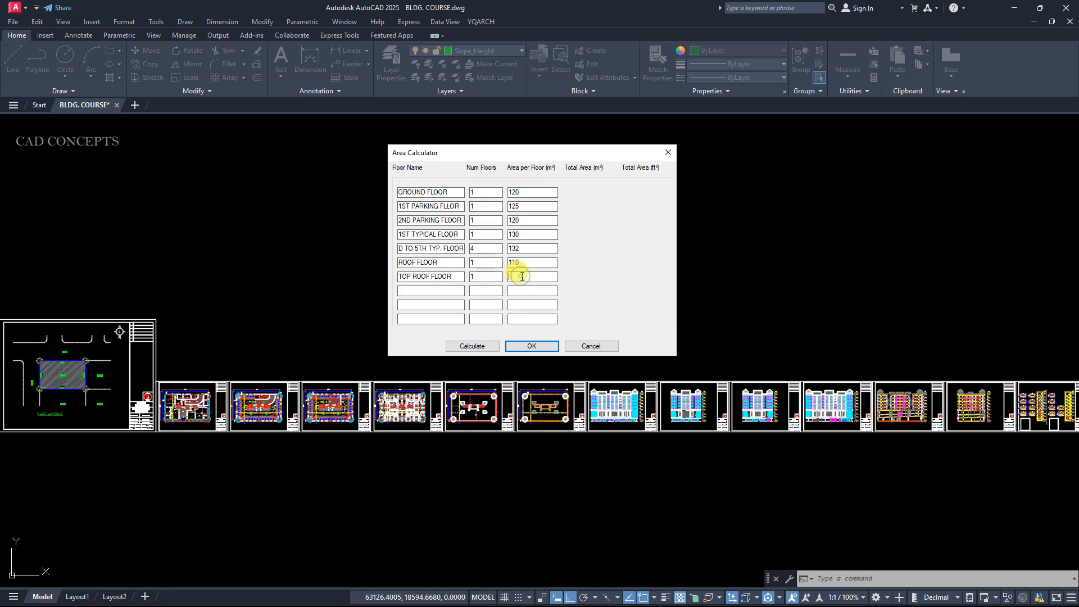
pyautogui.write('75')
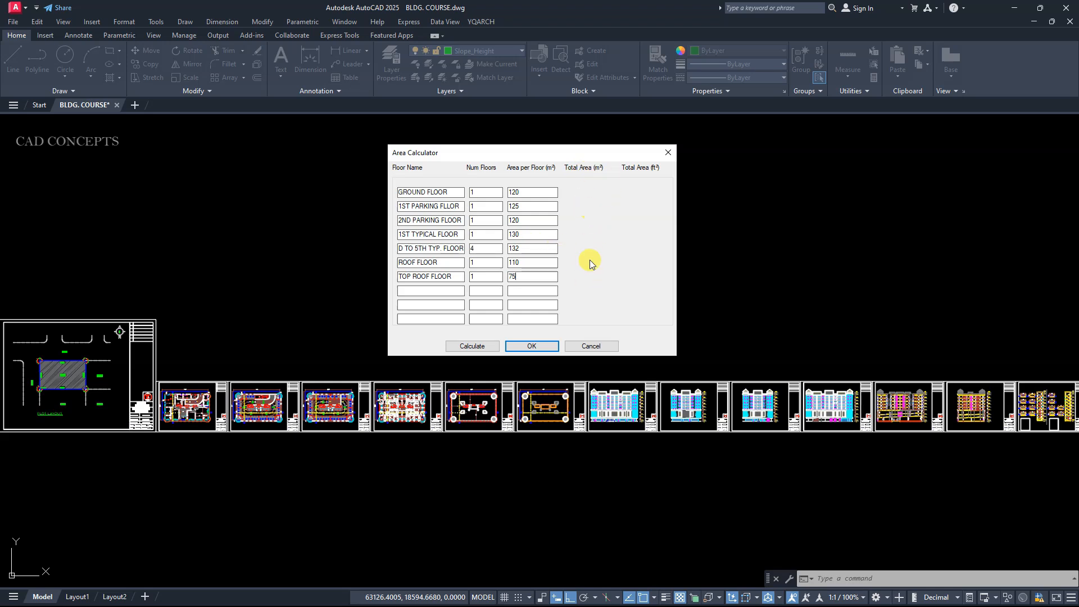
pyautogui.moveTo(649, 302)
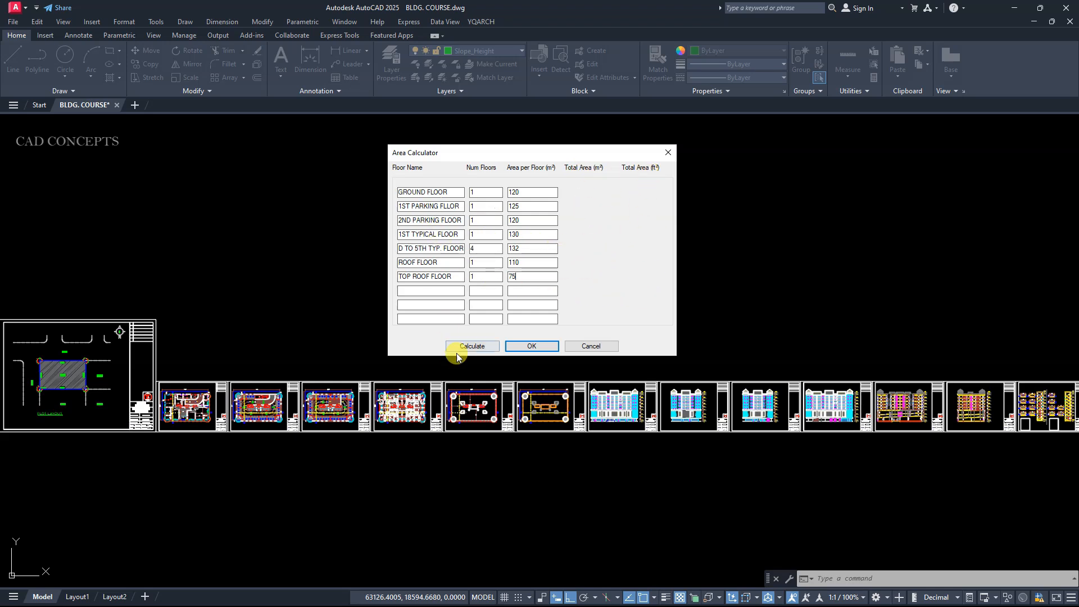
# Calculate floor totals, giving a building total of 1208 sq. m (13002.79 sq. ft).
pyautogui.click(472, 346)
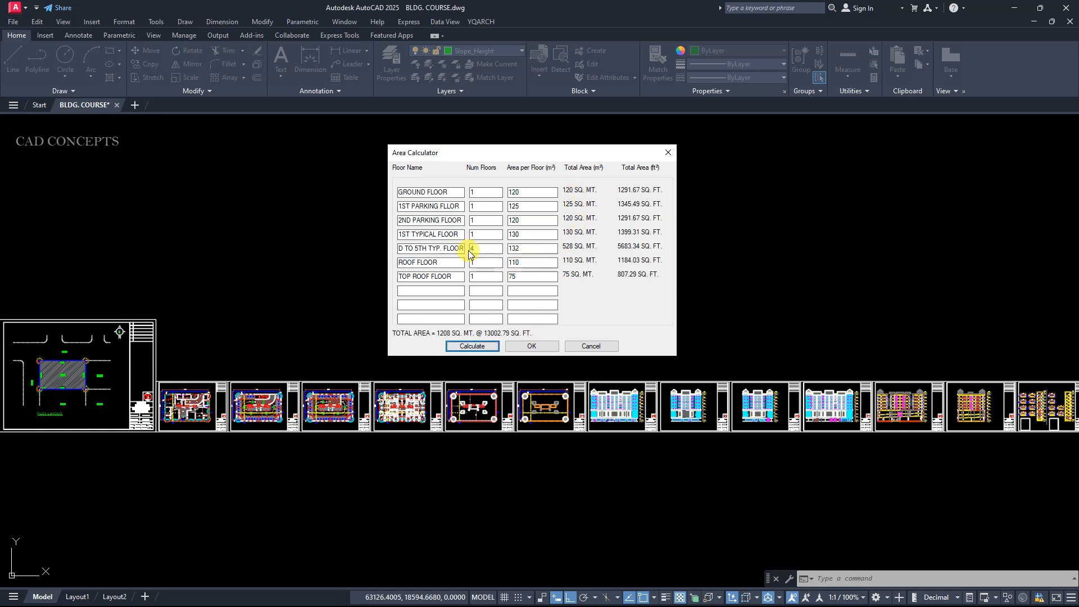
pyautogui.click(485, 248)
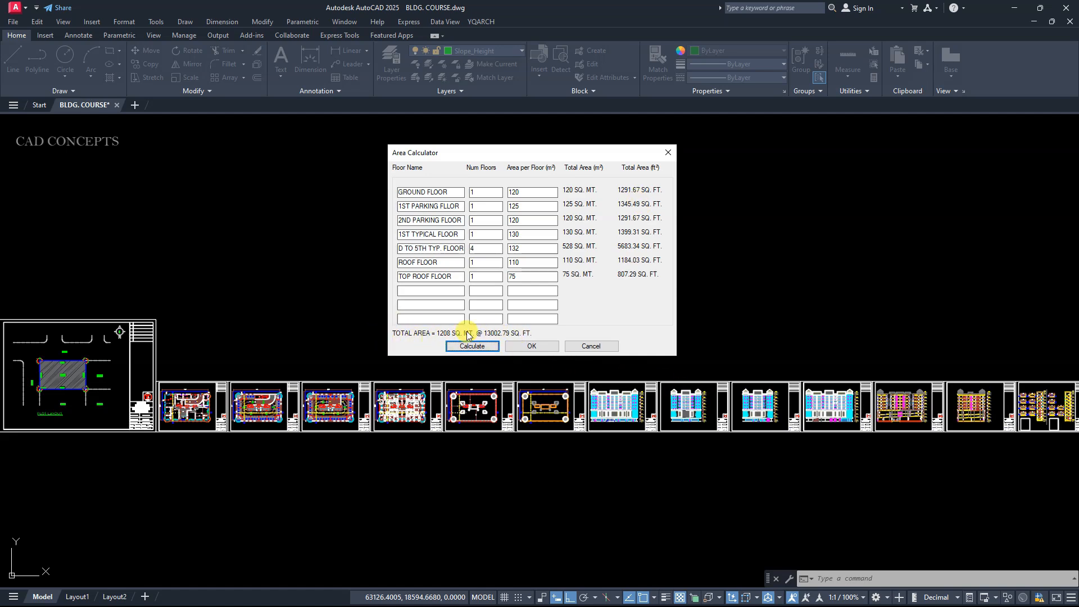
pyautogui.moveTo(579, 324)
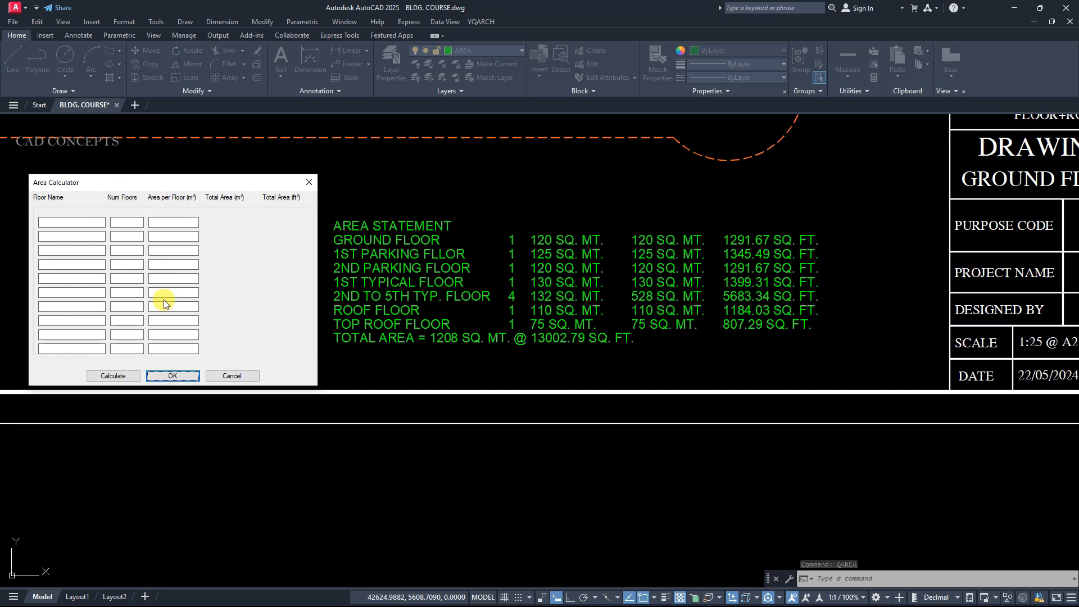
pyautogui.moveTo(210, 260)
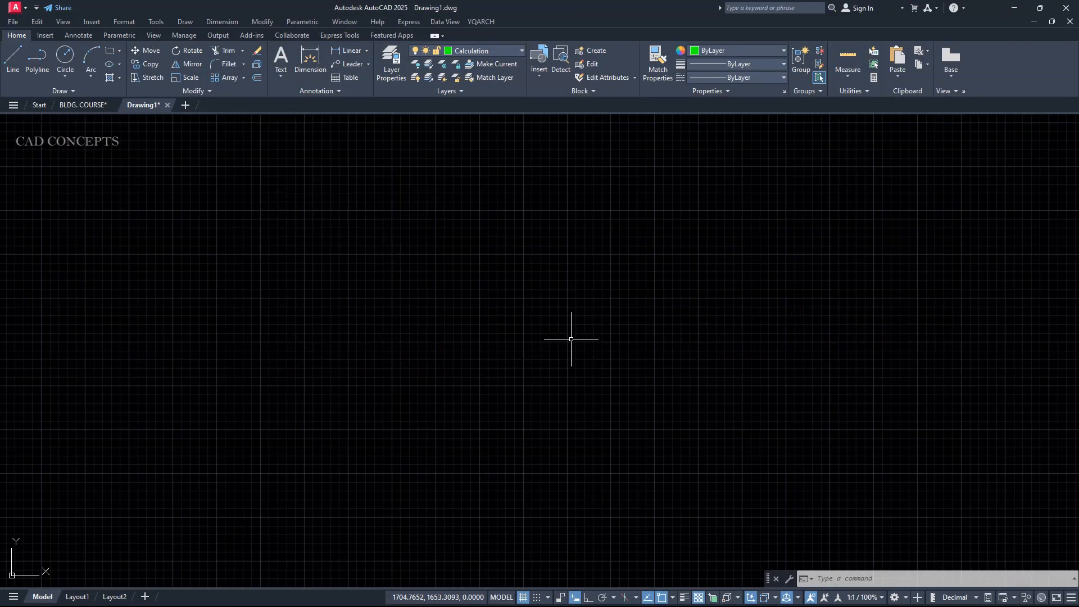
# Close the blank Drawing1 tab so BLDG. COURSE shows the Section B-B staircase sheet.
pyautogui.click(83, 104)
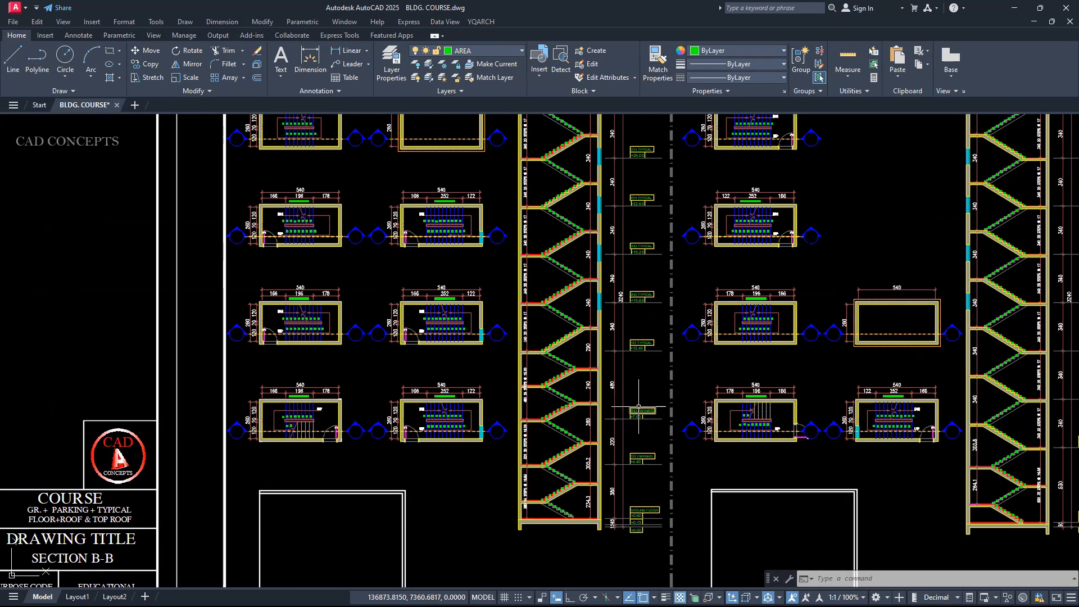
pyautogui.moveTo(608, 334)
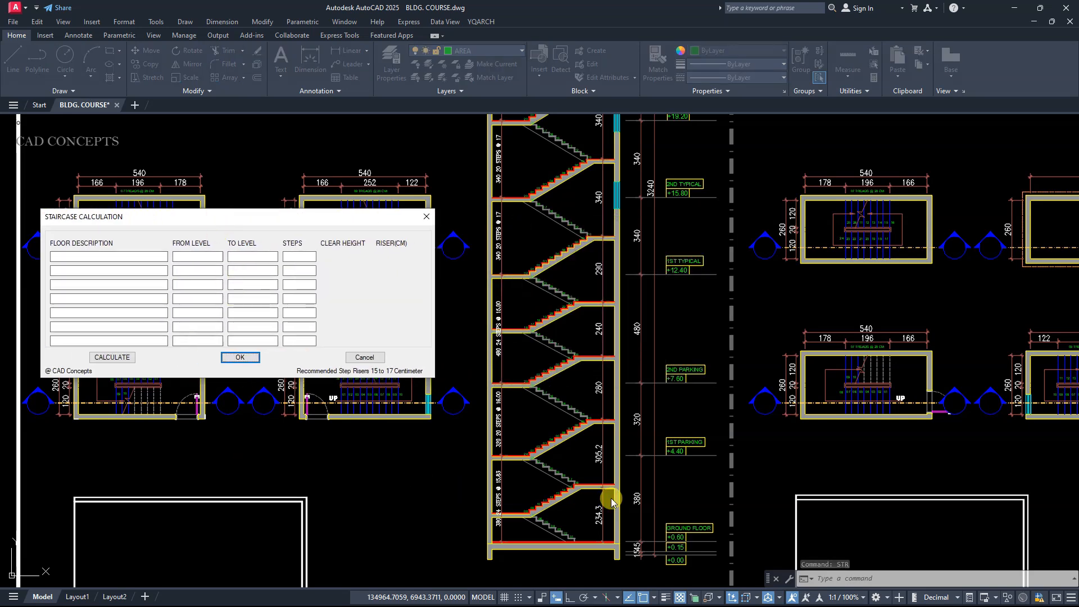
pyautogui.moveTo(46, 264)
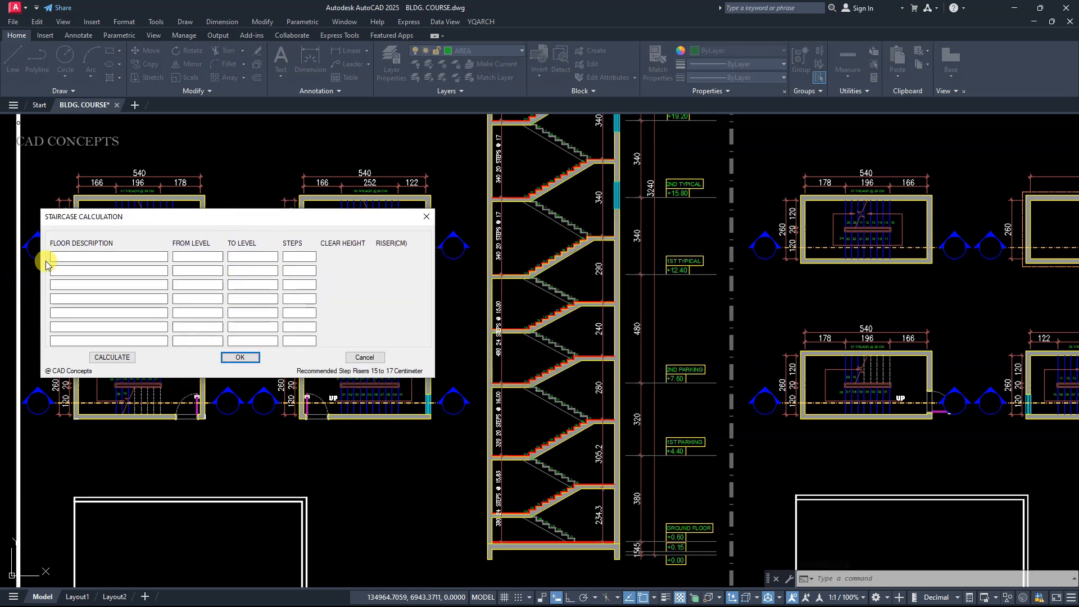
# Enter the first flight 'GR. TO 1ST PARK.' with its level 60 and step count via the STR dialog.
pyautogui.write('G')
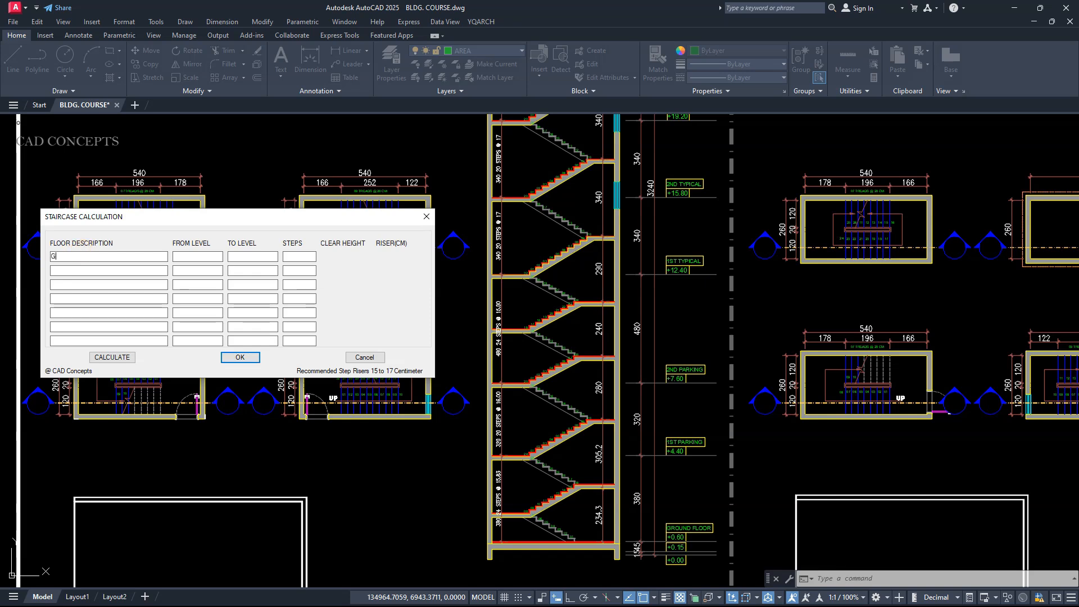
pyautogui.write('R. TO 1ST PARK.')
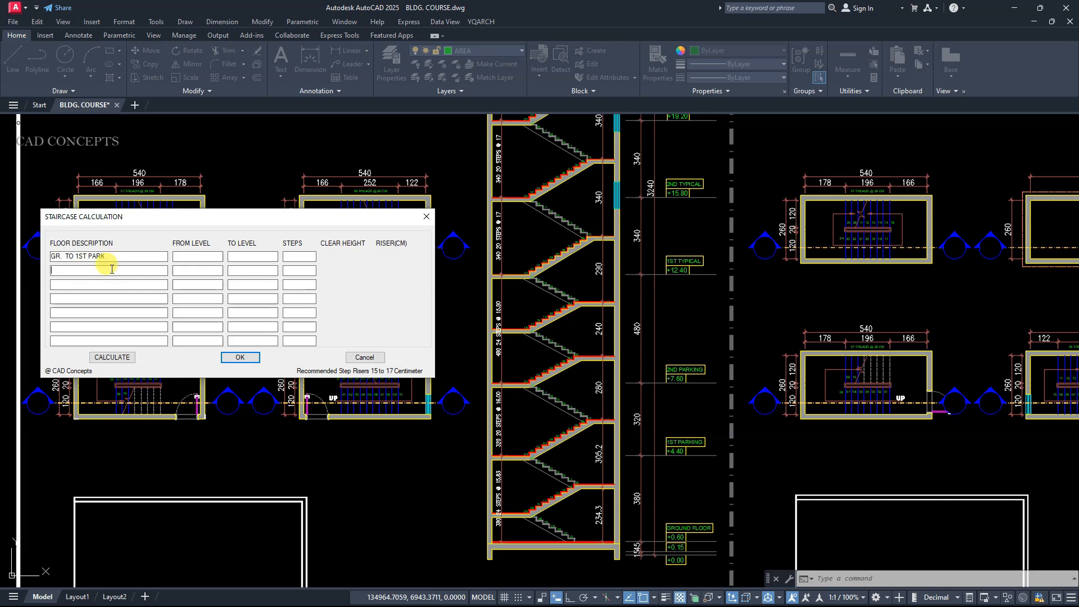
pyautogui.moveTo(684, 479)
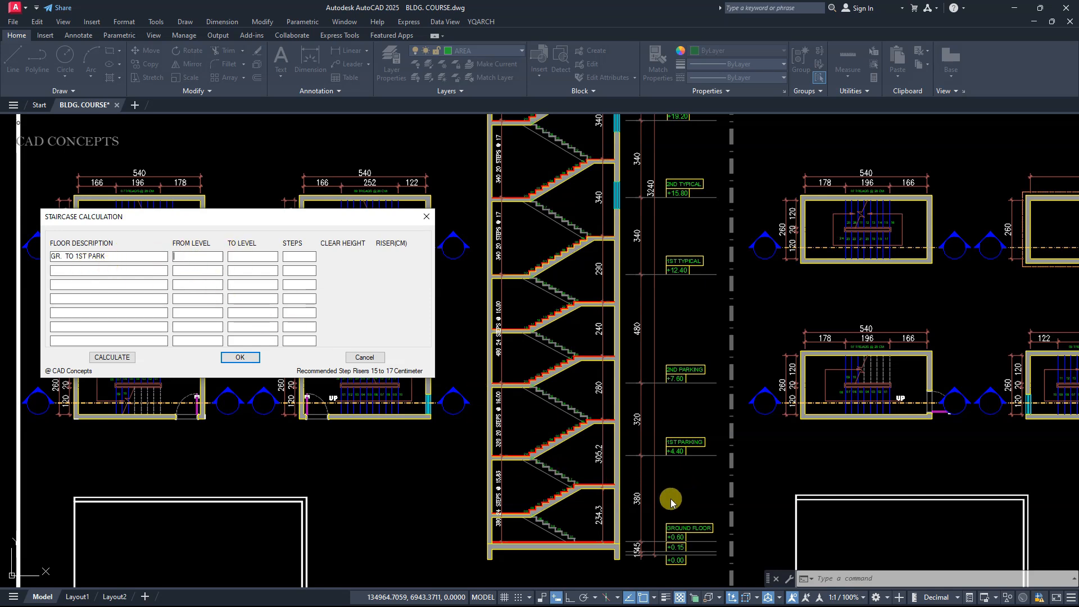
pyautogui.moveTo(625, 501)
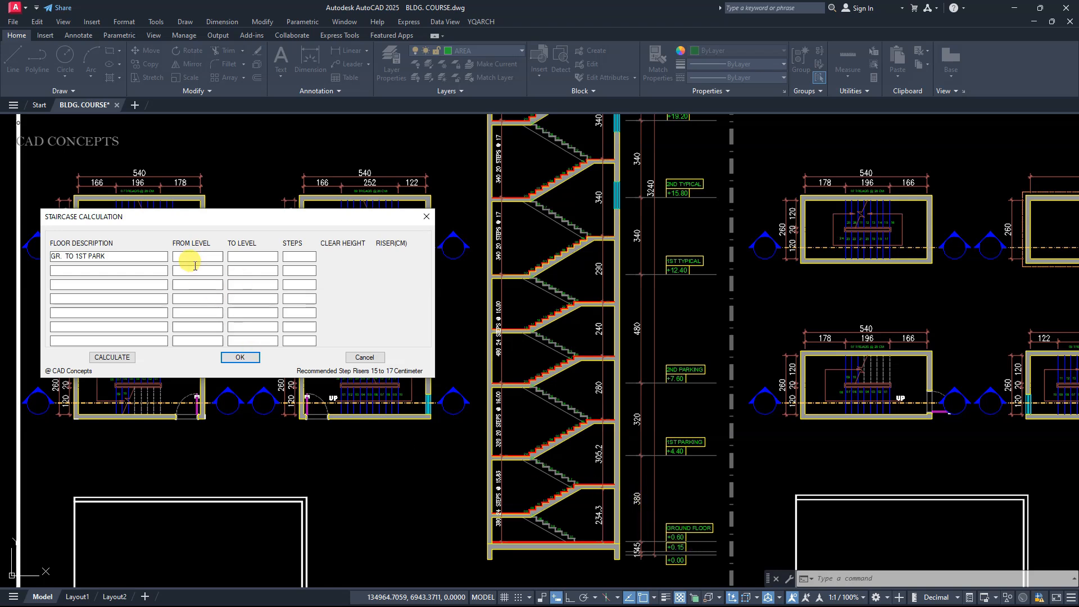
pyautogui.write('60')
pyautogui.write('440')
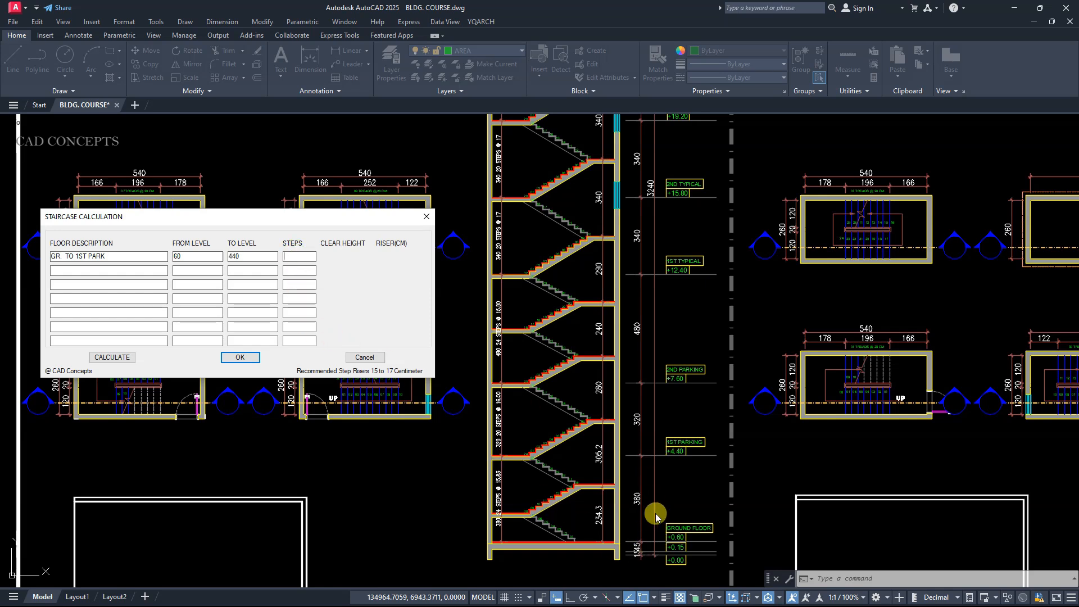
pyautogui.click(298, 256)
pyautogui.write('24')
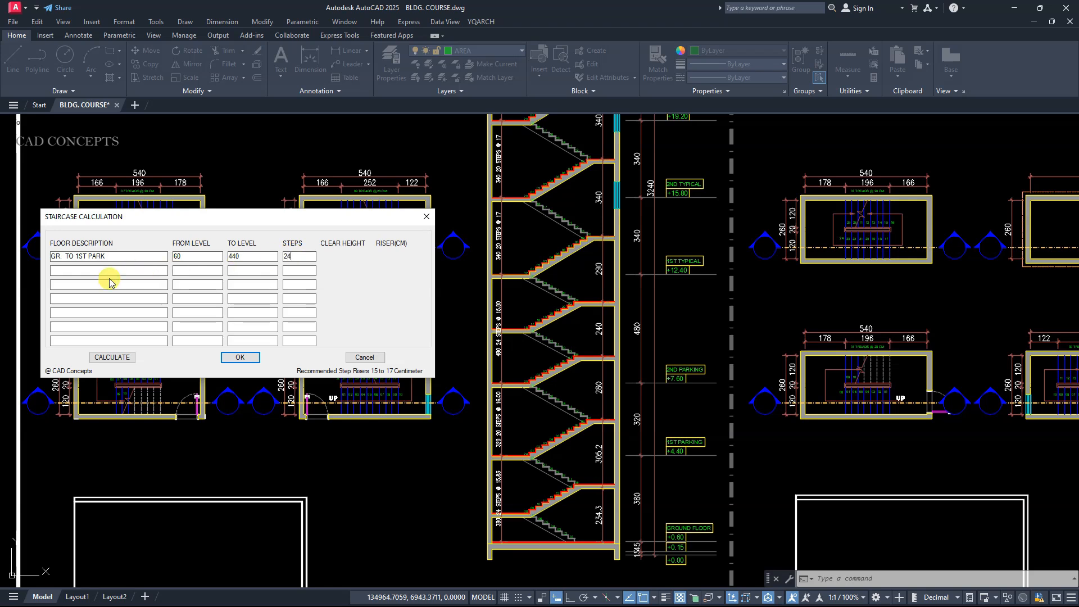
# Enter the second flight '1ST PARK TO 2ND PARK' with level 44 and 7 steps.
pyautogui.click(108, 270)
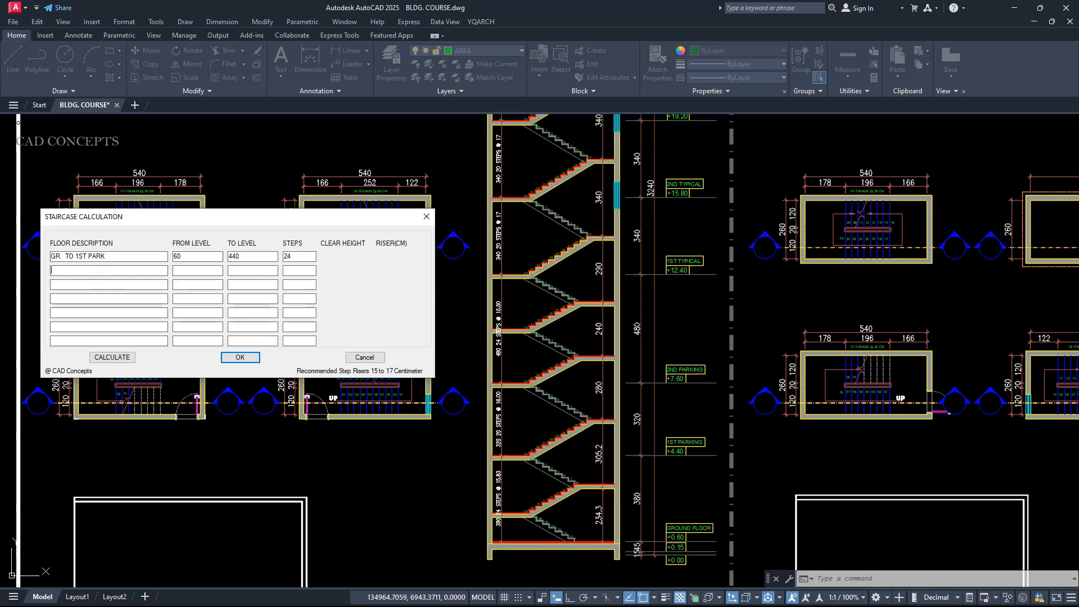
pyautogui.write('1ST PARK')
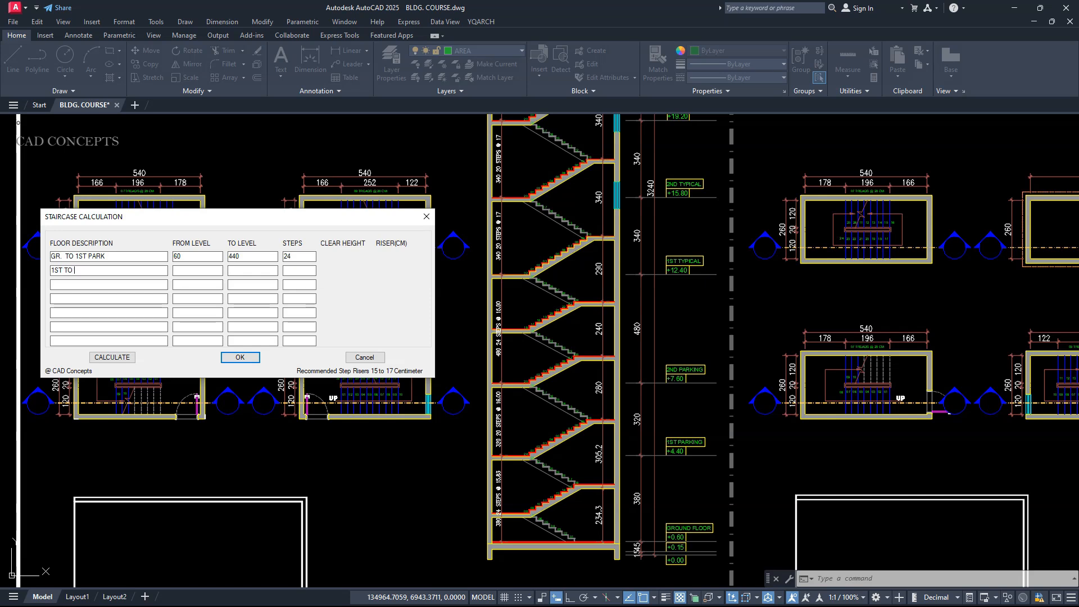
pyautogui.write('2ND P')
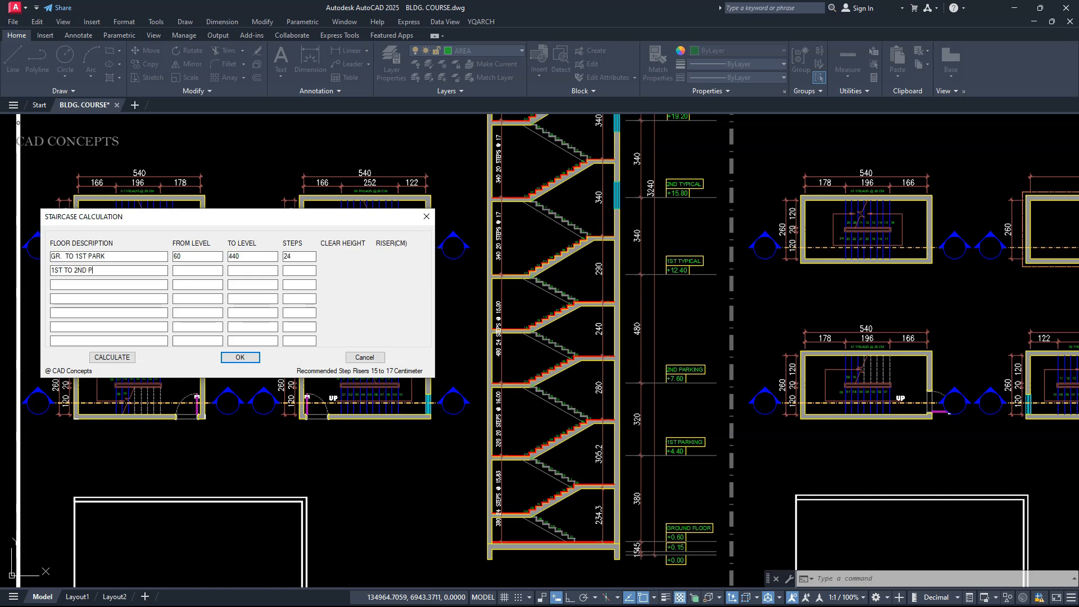
pyautogui.write('ARK')
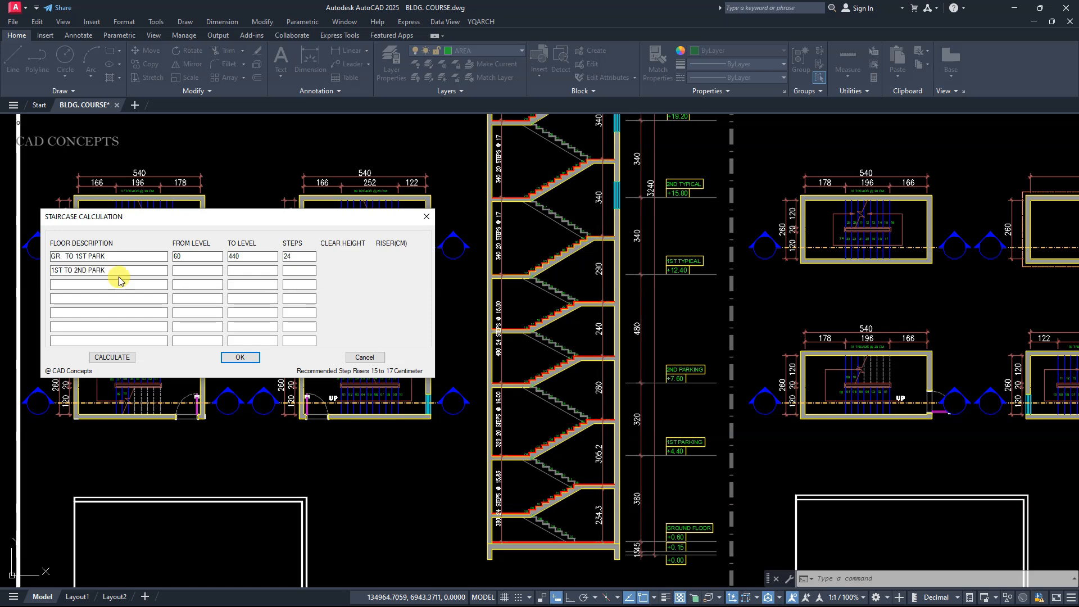
pyautogui.write('440')
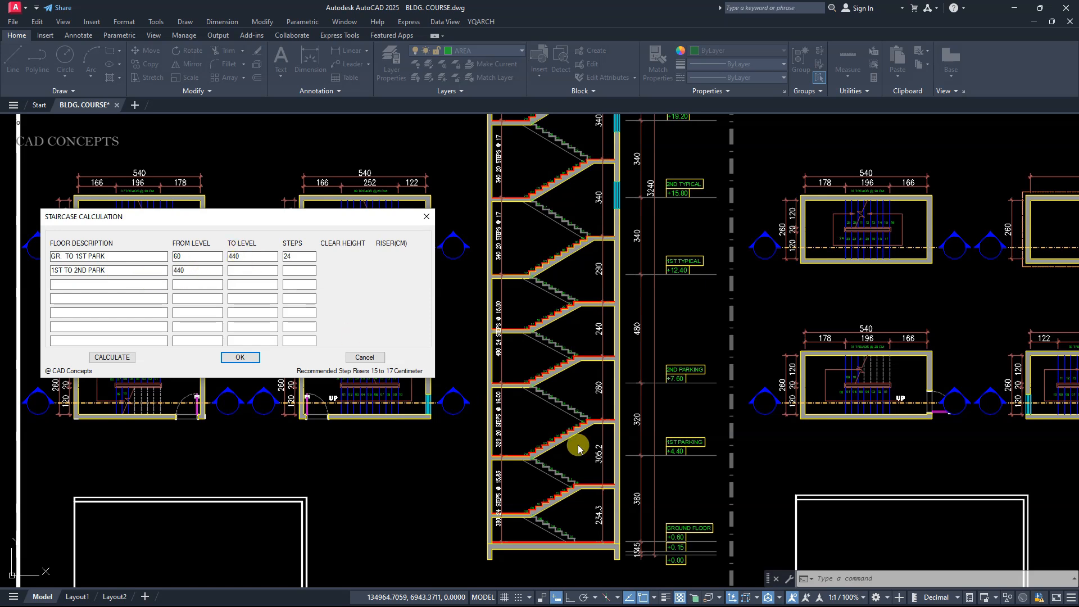
pyautogui.write('760')
pyautogui.write('20')
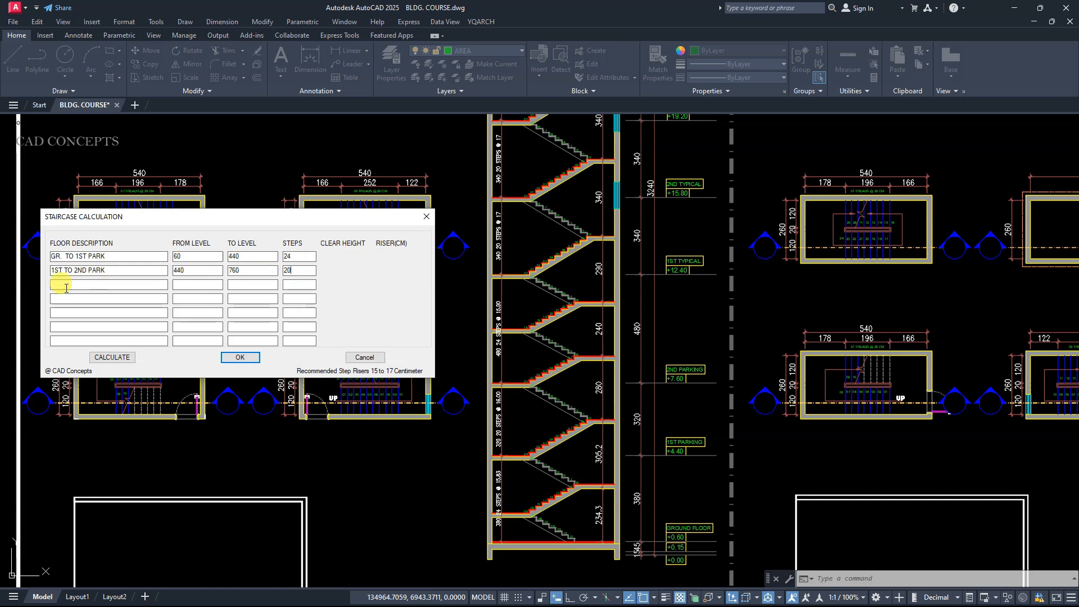
# Enter '2ND PARK. TO 1ST TYPC' and the 2nd-to-5th typical flight, each with level 1240.
pyautogui.write('2ND PARK. TO')
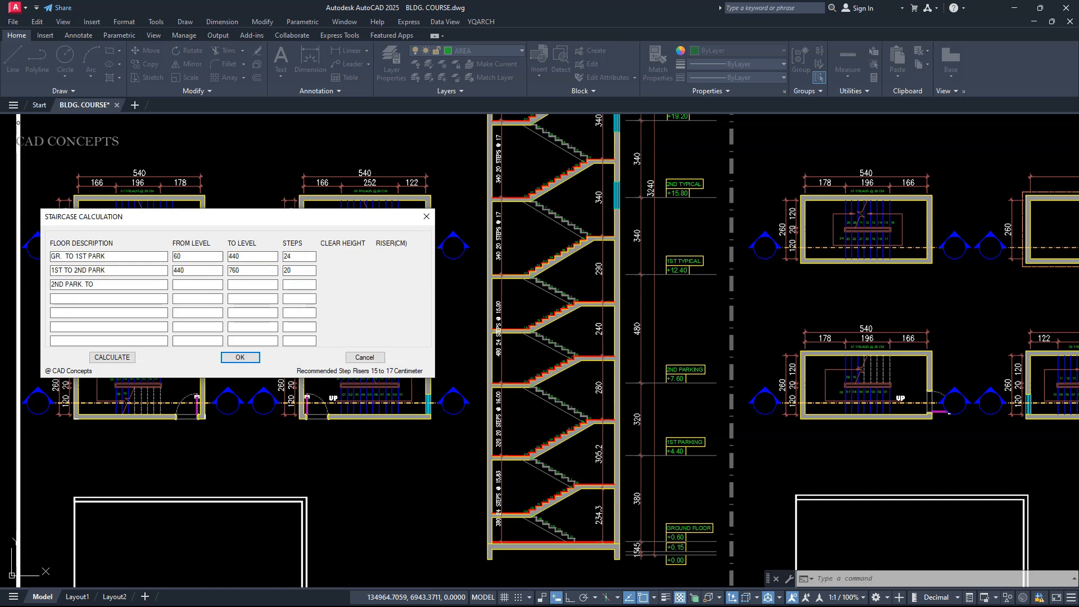
pyautogui.write('1ST TYPC')
pyautogui.click(198, 284)
pyautogui.write('760')
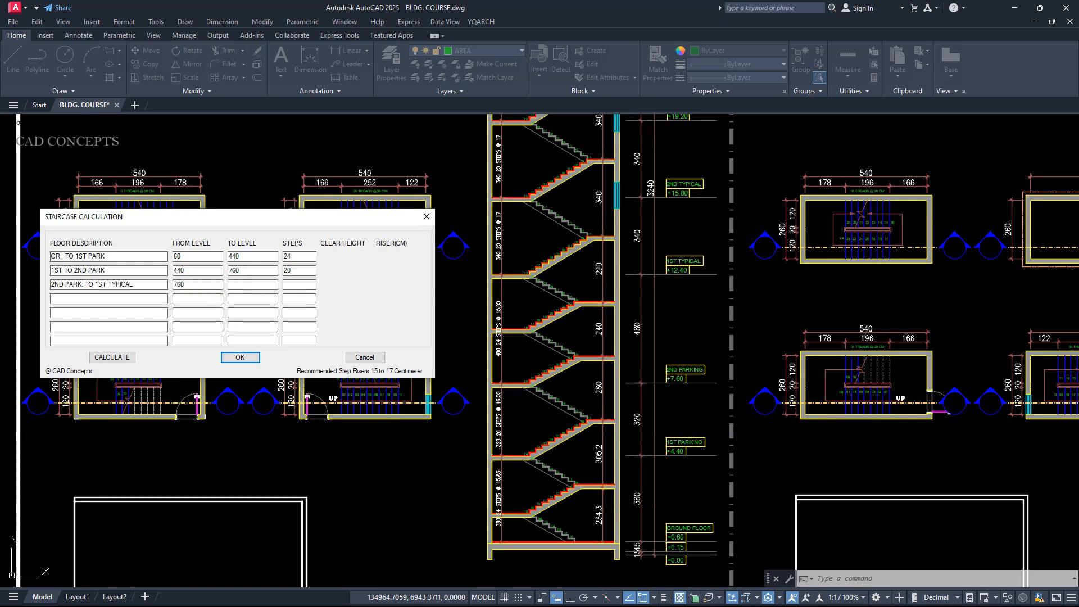
pyautogui.write('1240')
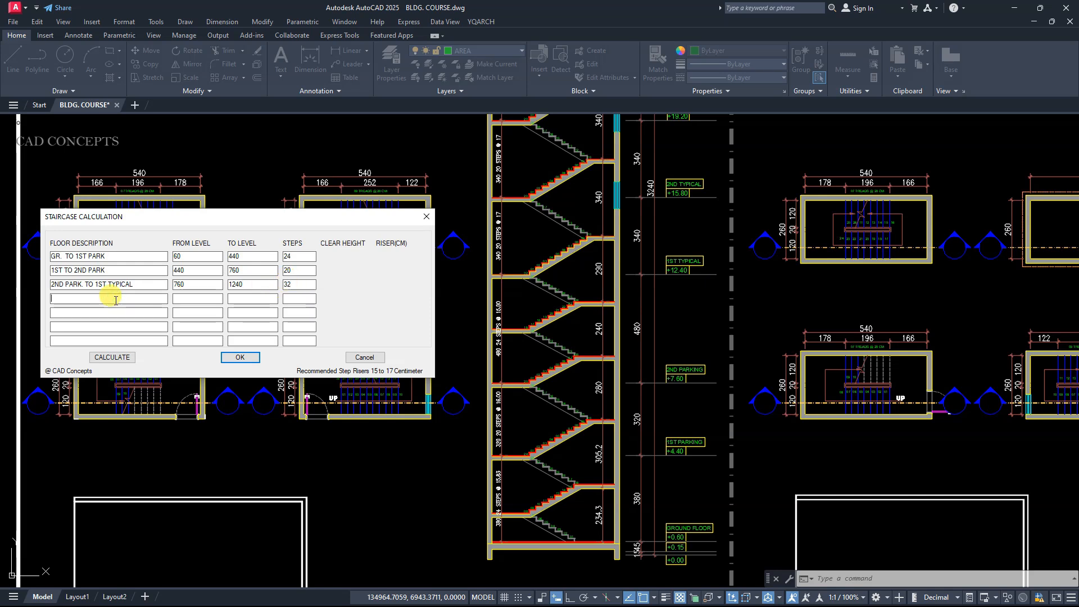
pyautogui.write('2ND TYP. TO 5TH TYP')
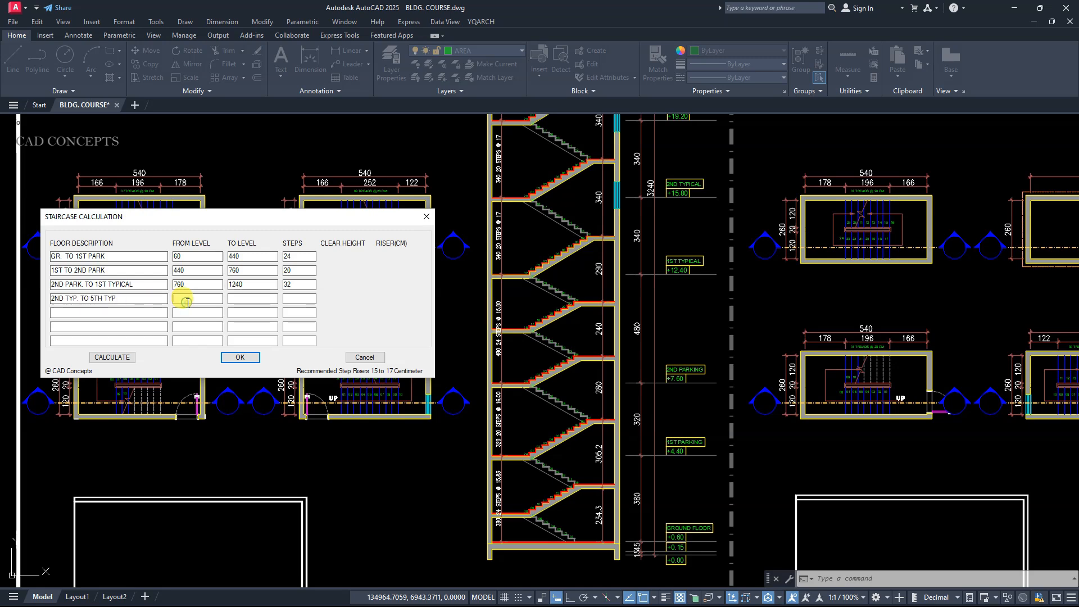
pyautogui.write('1240')
pyautogui.click(299, 297)
pyautogui.write('20')
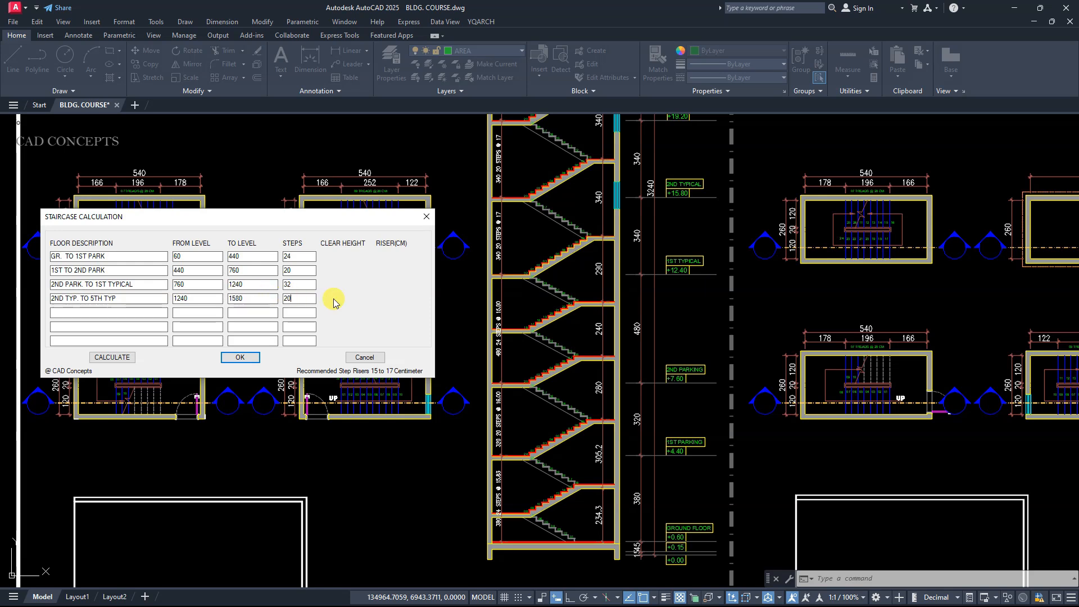
pyautogui.moveTo(385, 334)
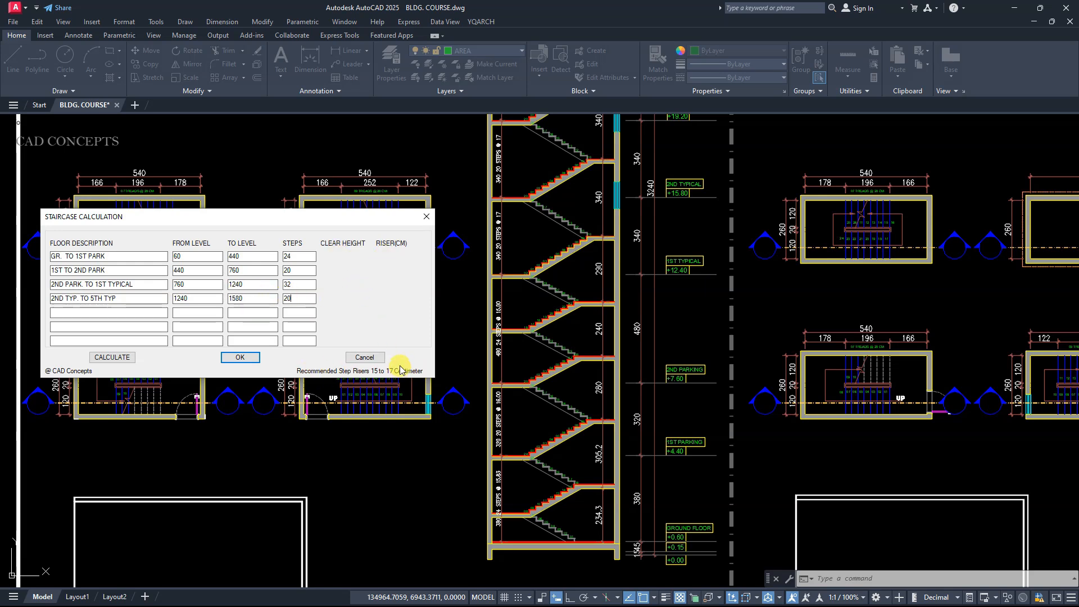
# Calculate risers of 15–17 cm and place the STAIRCASE CALCULATION note on the section sheet.
pyautogui.click(111, 356)
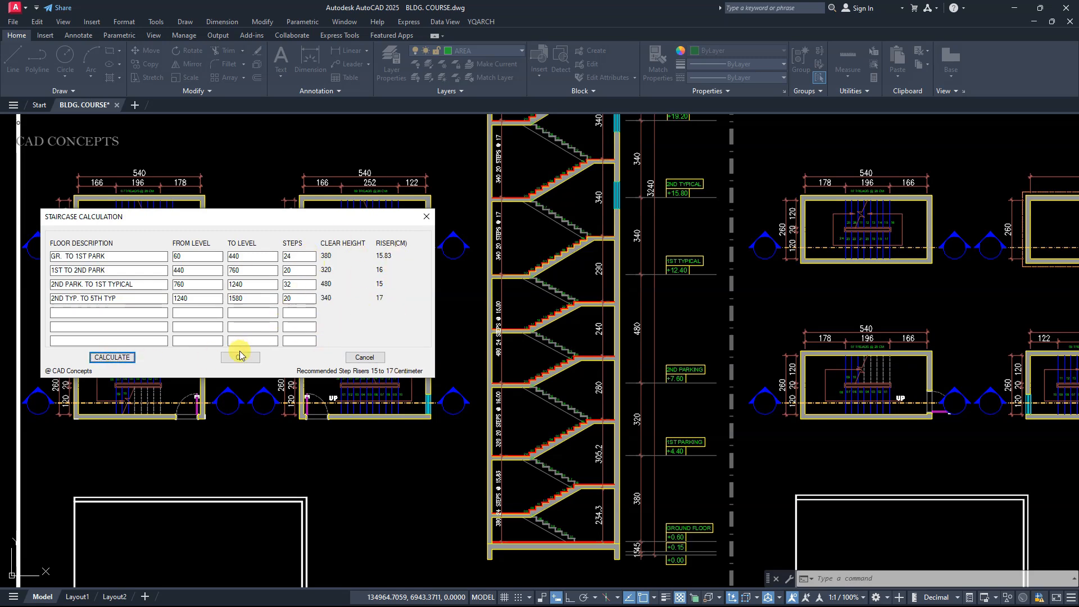
pyautogui.click(111, 358)
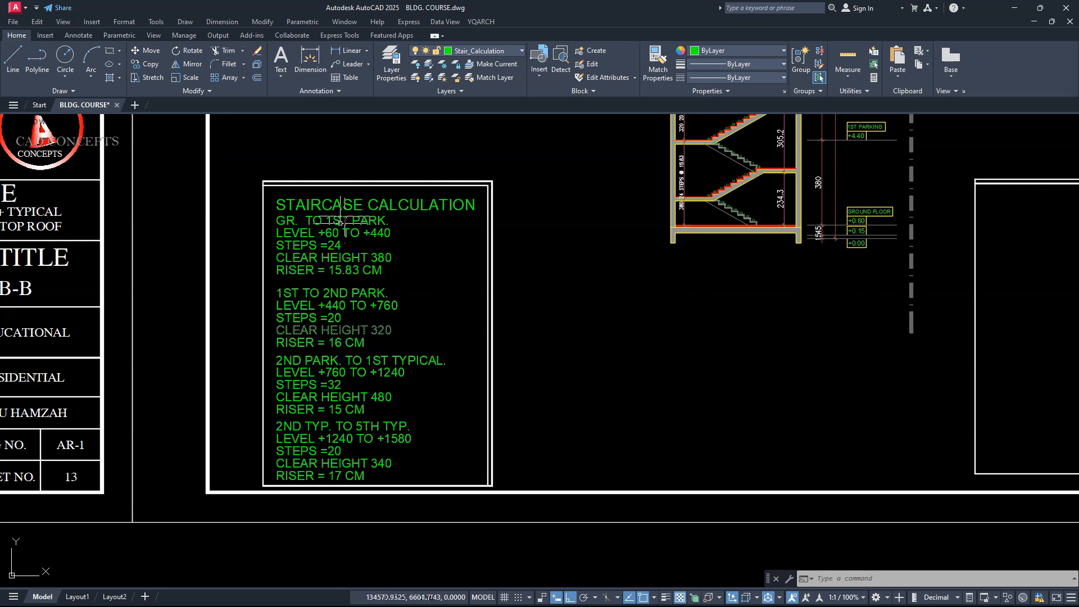
pyautogui.moveTo(460, 302)
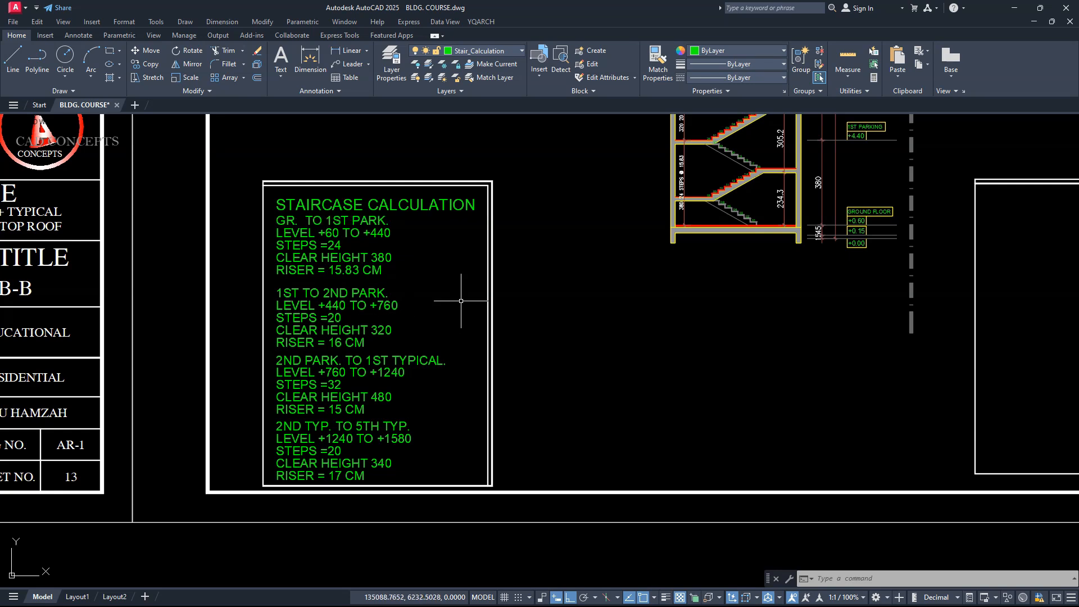